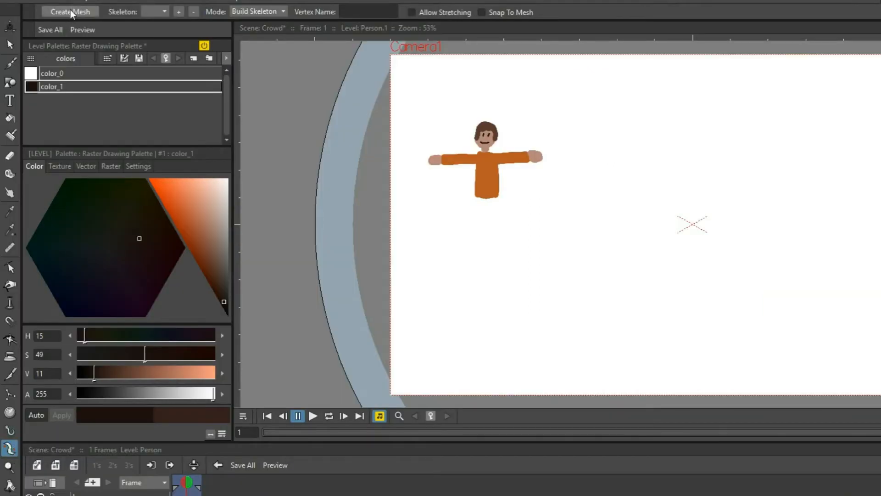
Open Create Mesh to preview a triangle mesh over the waving Person character
click(70, 11)
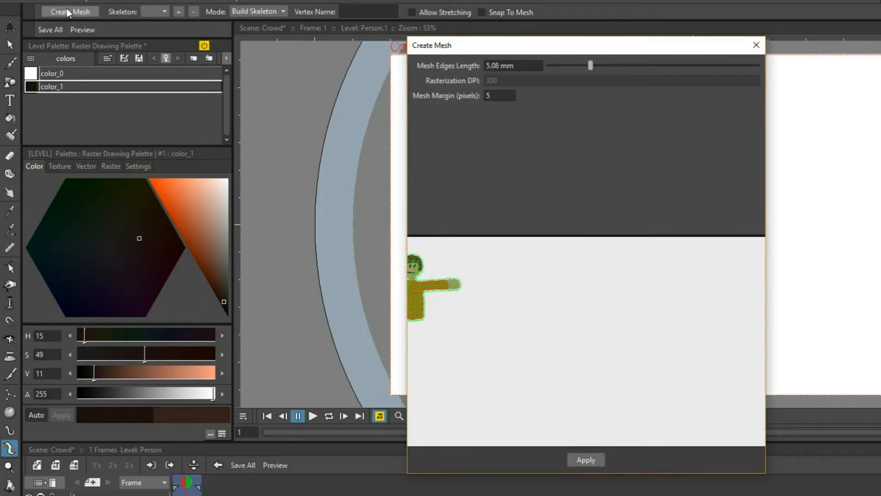
mouse_move(471, 294)
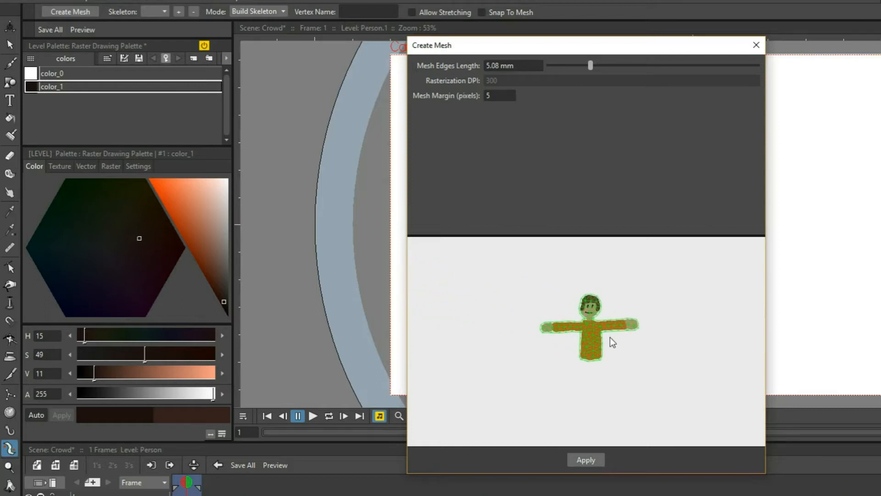
mouse_move(608, 333)
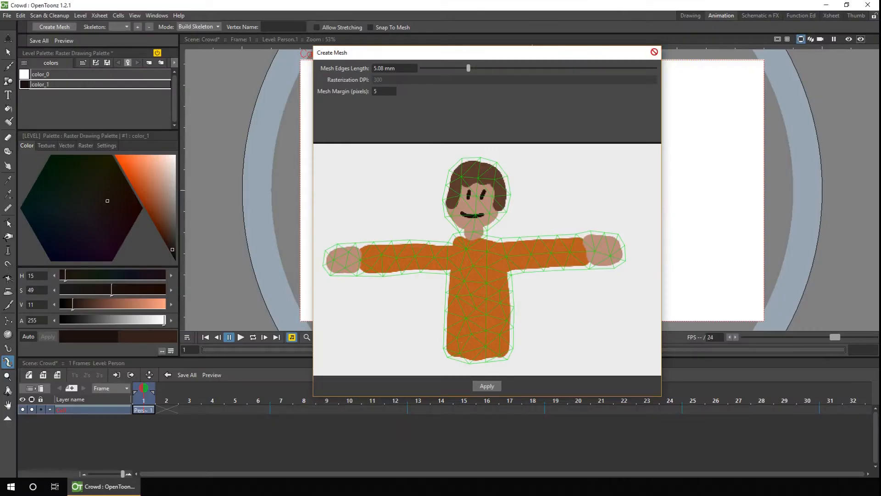
Close the preview dialog, reopen Create Mesh and apply it to generate Person_mesh
click(654, 52)
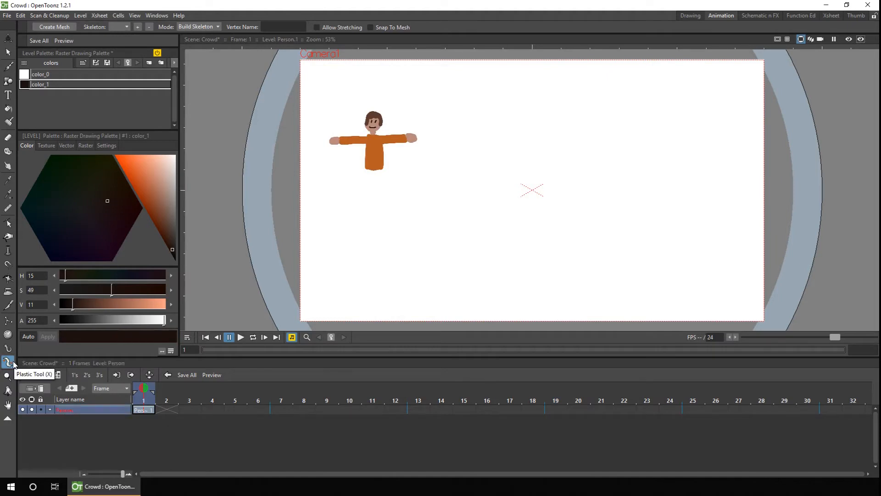
click(54, 26)
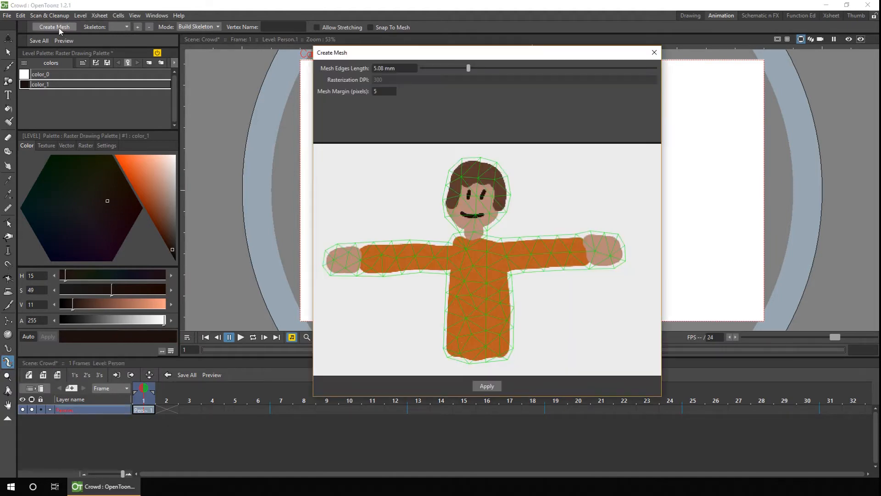
click(486, 386)
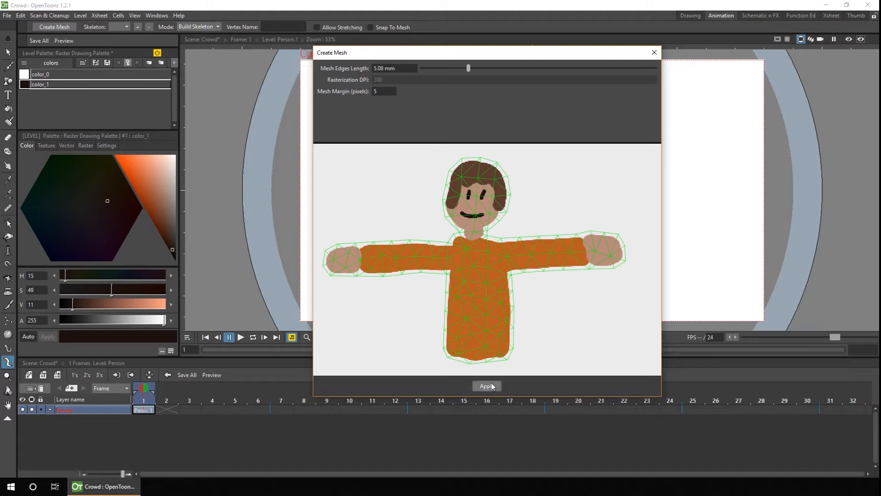
click(486, 386)
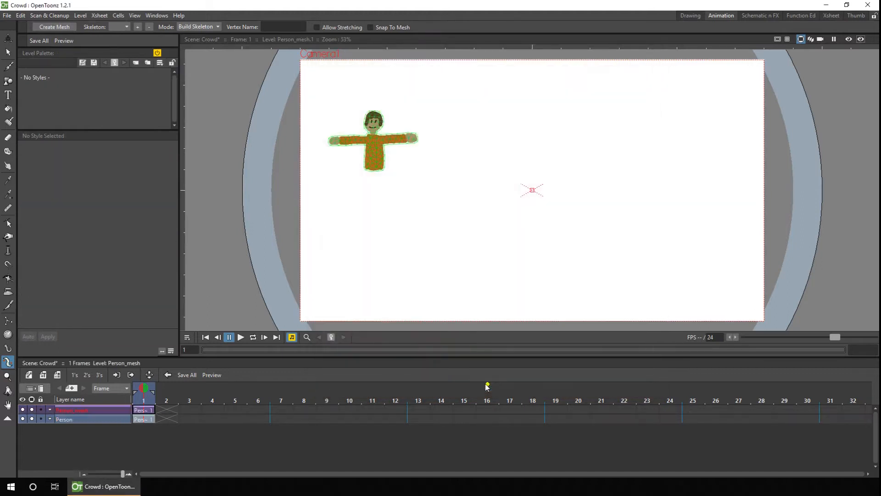
mouse_move(487, 387)
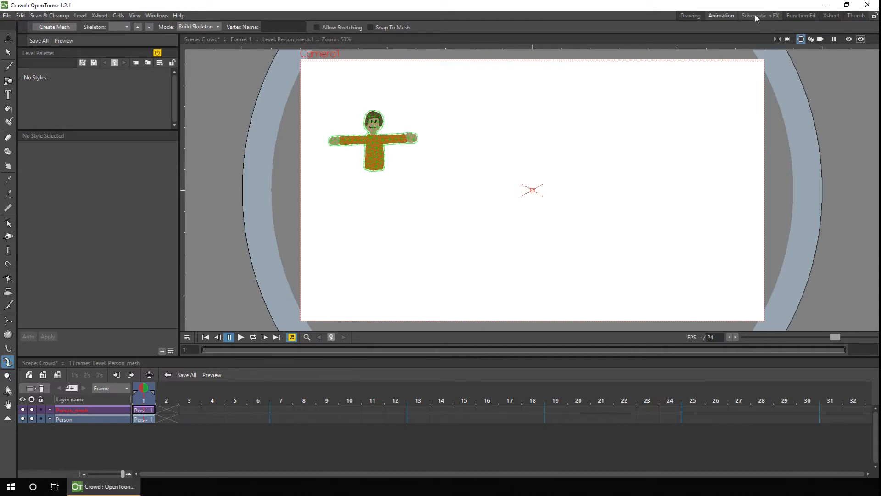
In the Schematic room, select the Person node linked beneath Person_mesh
click(761, 15)
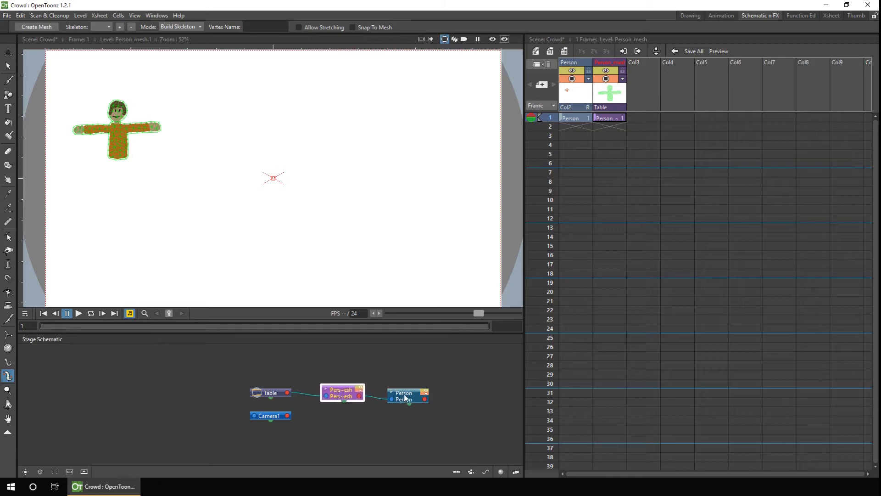
click(407, 392)
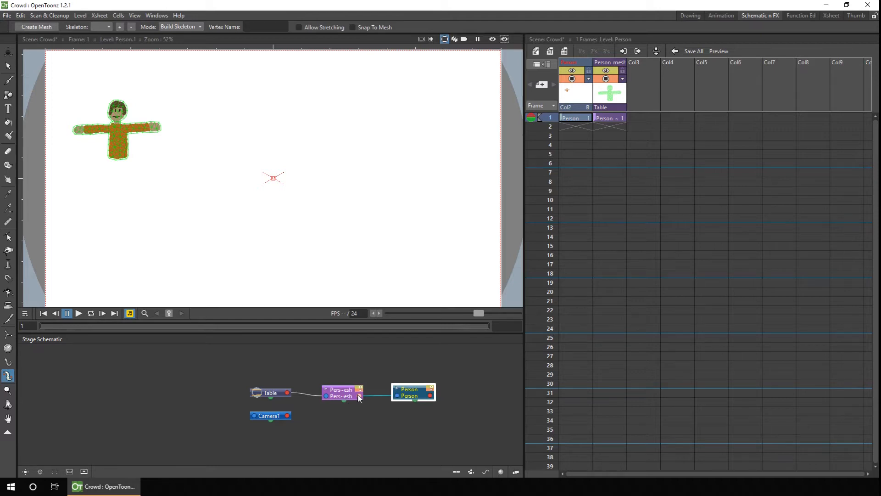
click(721, 15)
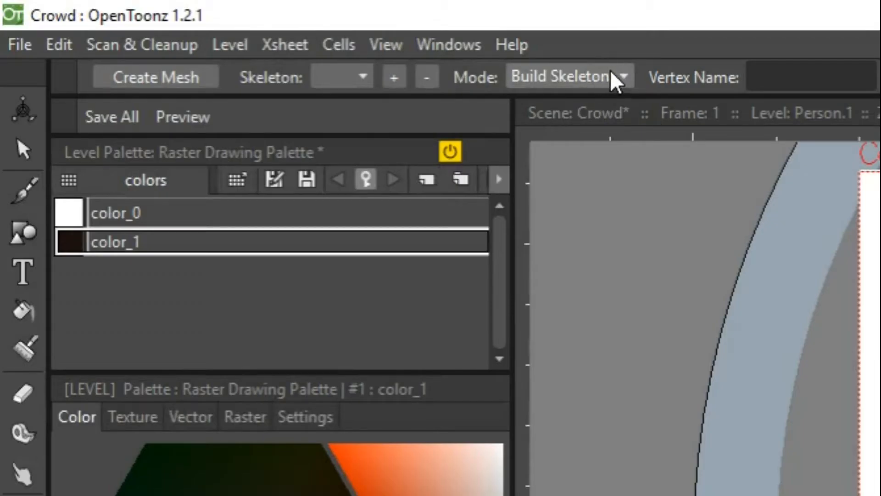
mouse_move(619, 90)
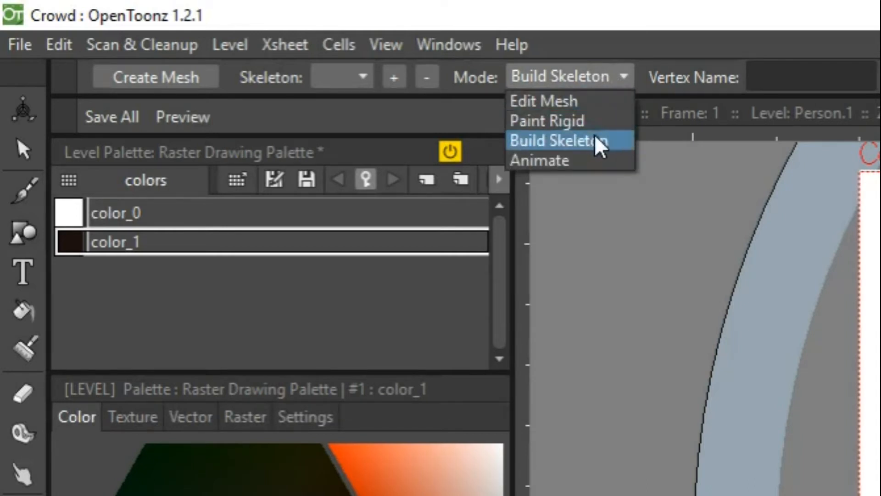
Set Build Skeleton mode on Person_mesh and place the root vertex at the torso bottom
click(554, 140)
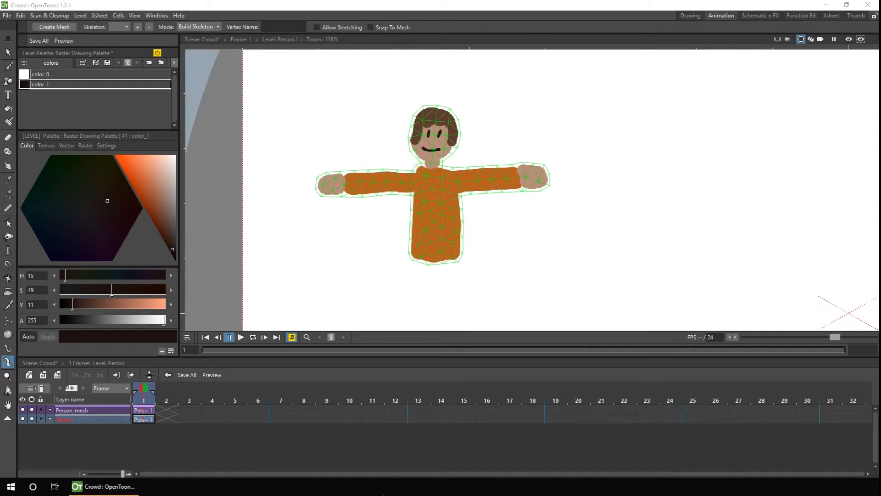
click(143, 409)
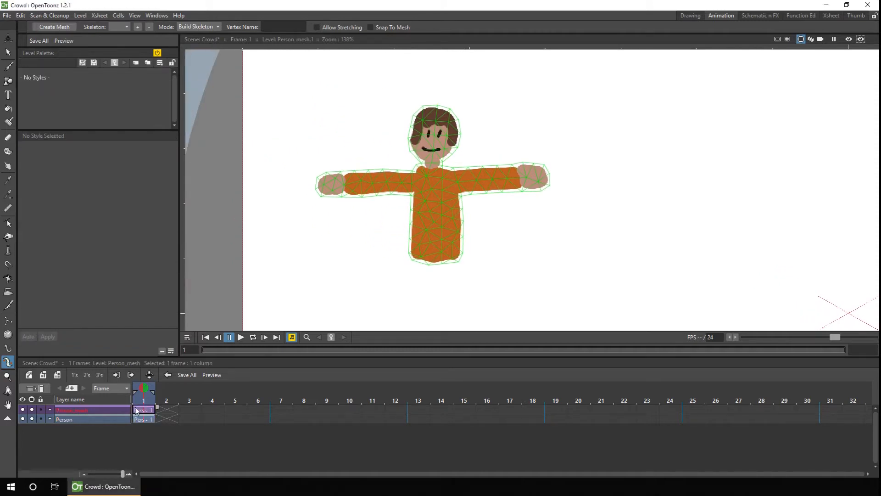
click(437, 252)
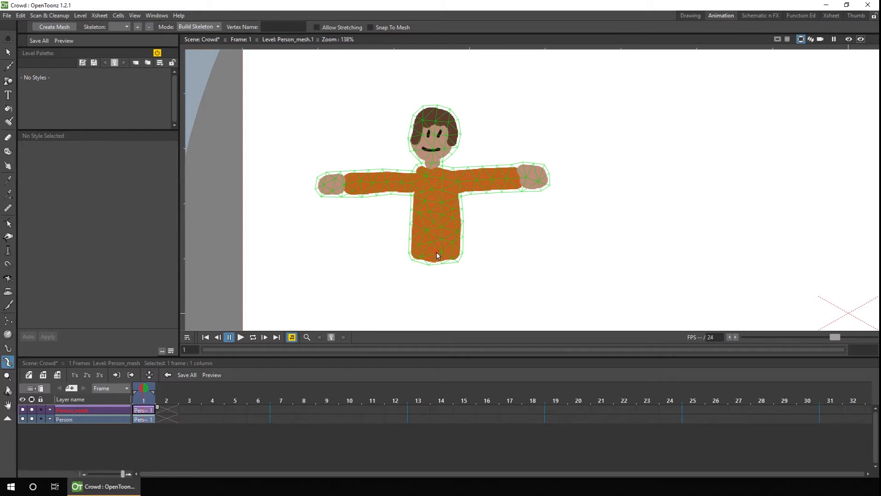
click(437, 255)
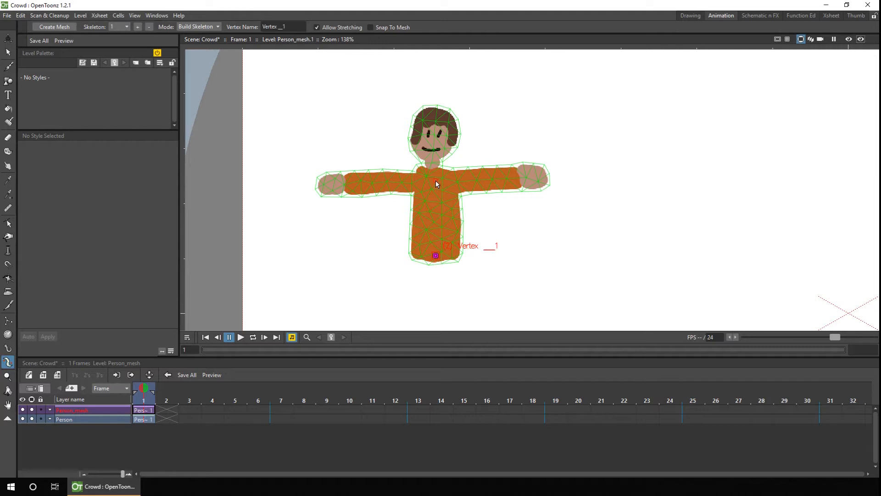
Add skeleton vertices at the chest and along both arms to the hands
click(435, 181)
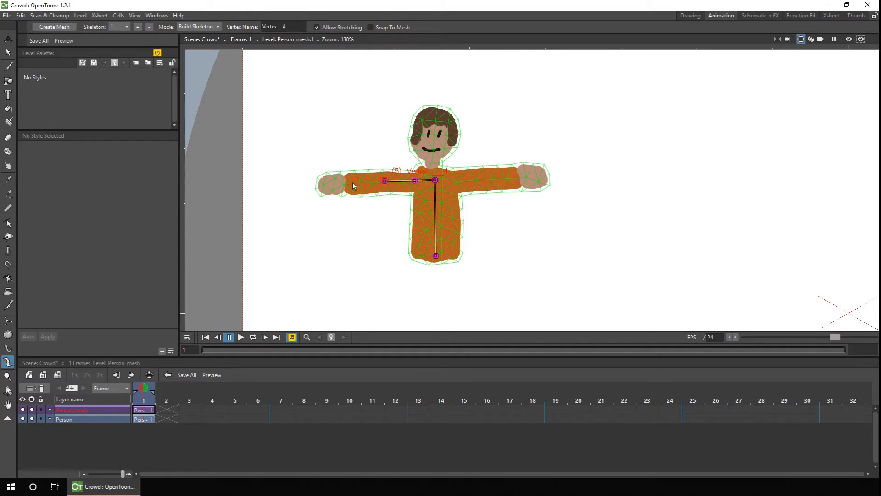
click(347, 181)
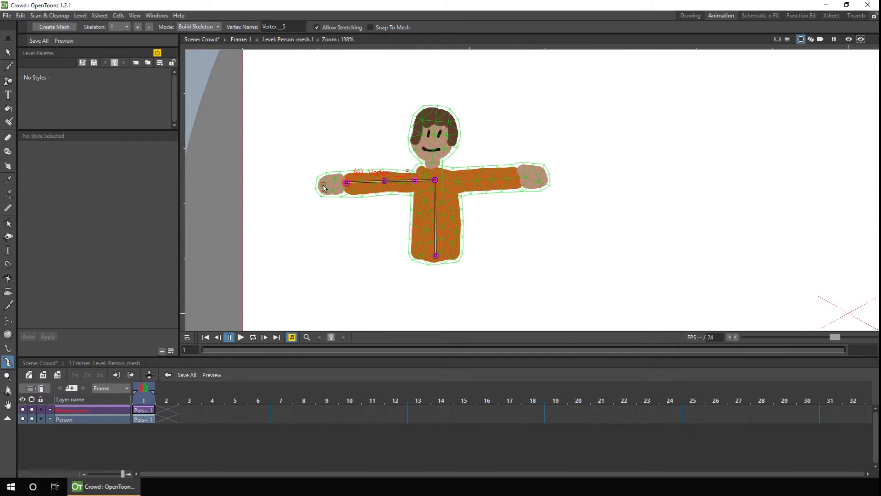
click(322, 186)
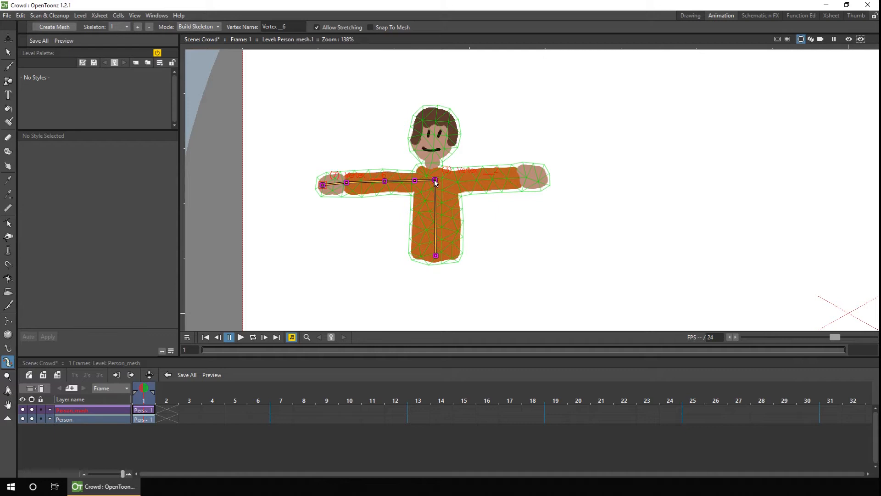
click(435, 181)
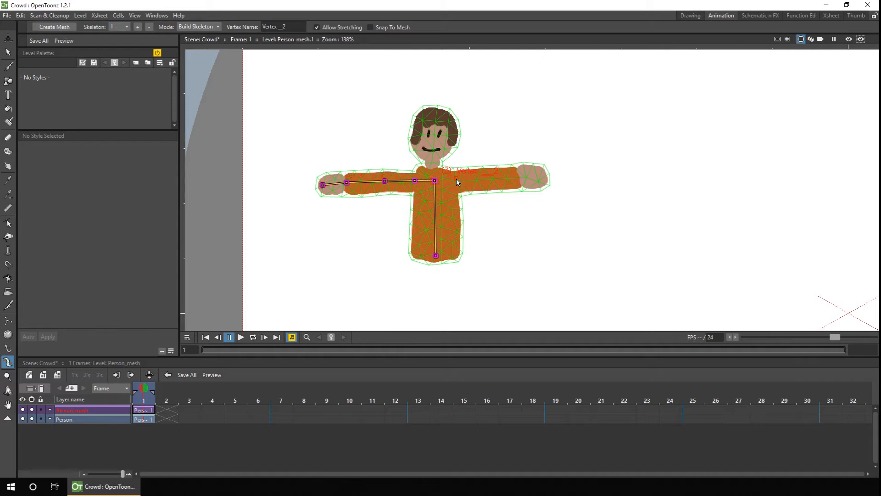
click(456, 181)
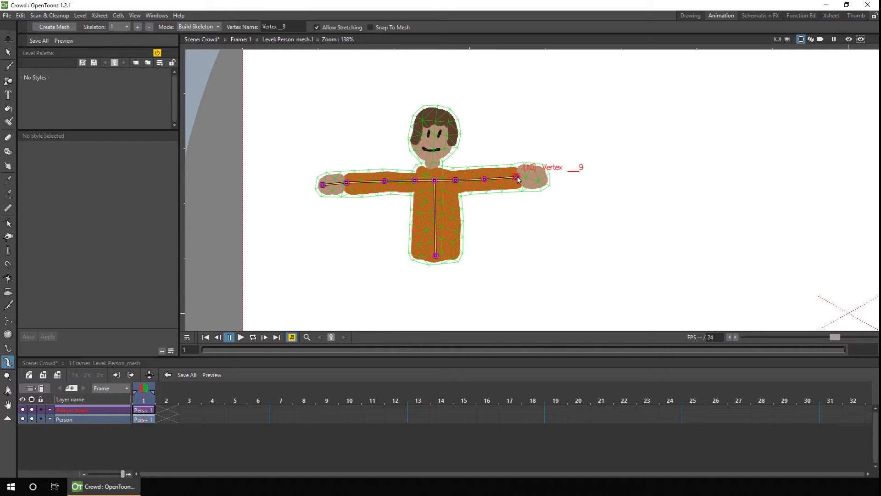
click(540, 177)
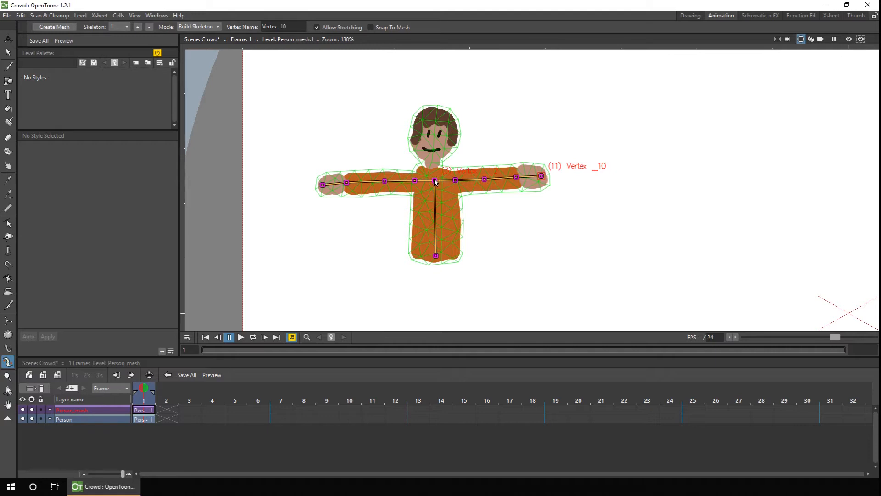
Branch from the chest vertex to add neck and head vertices
click(435, 180)
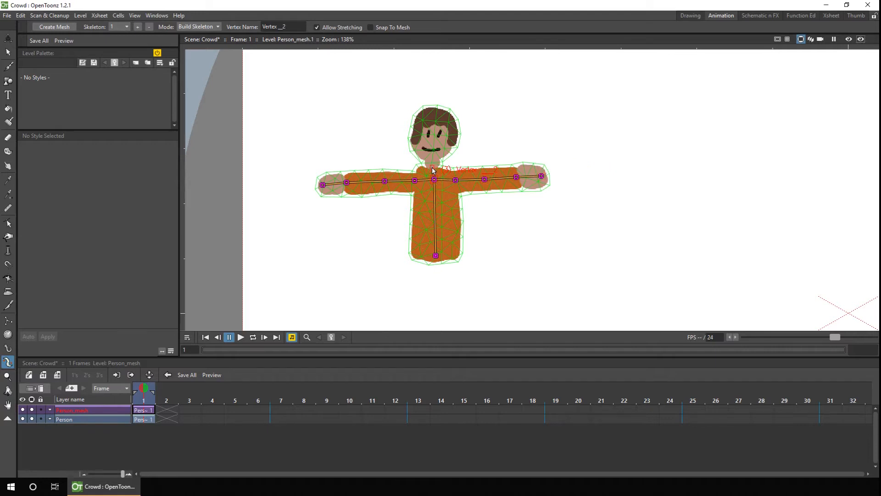
click(434, 167)
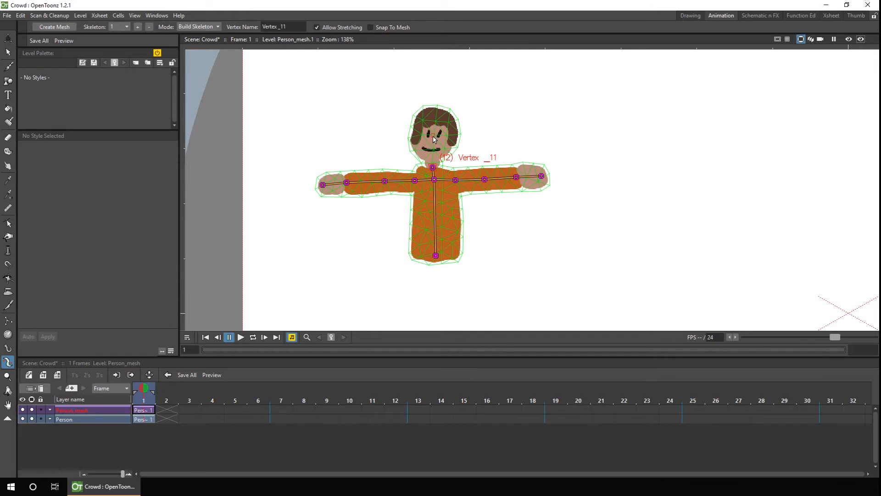
click(433, 135)
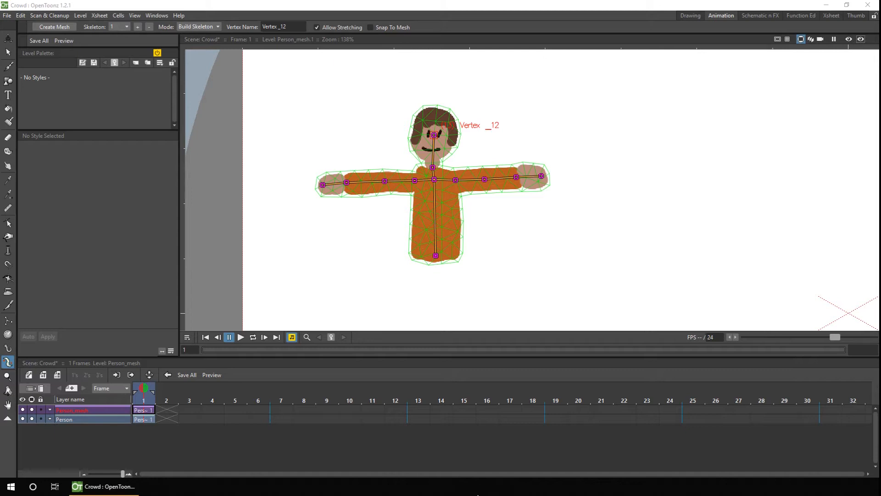
click(197, 27)
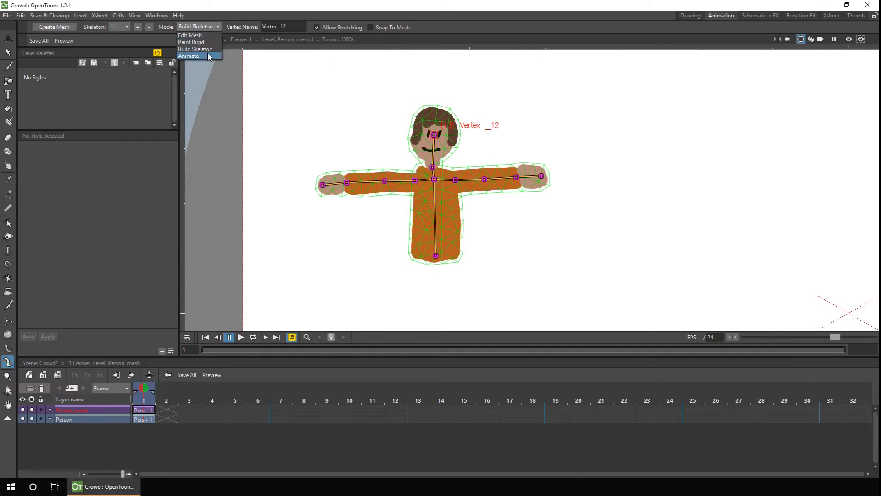
Switch the Skeleton tool to Animate mode for posing the character
click(189, 55)
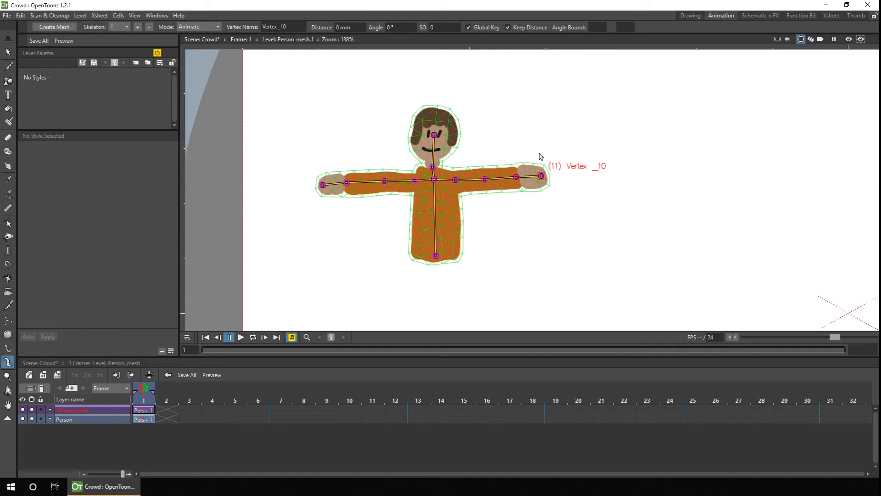
mouse_move(436, 180)
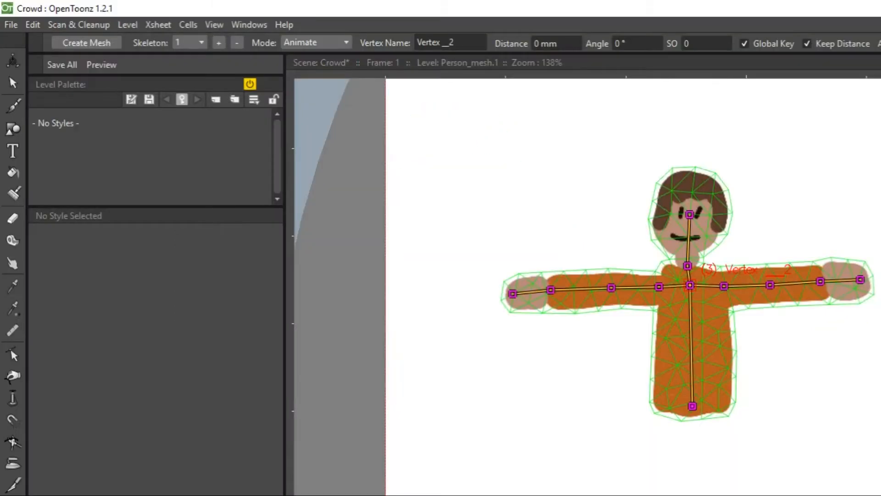
Switch the Skeleton tool Mode to Paint Rigid, showing the mesh green
click(316, 42)
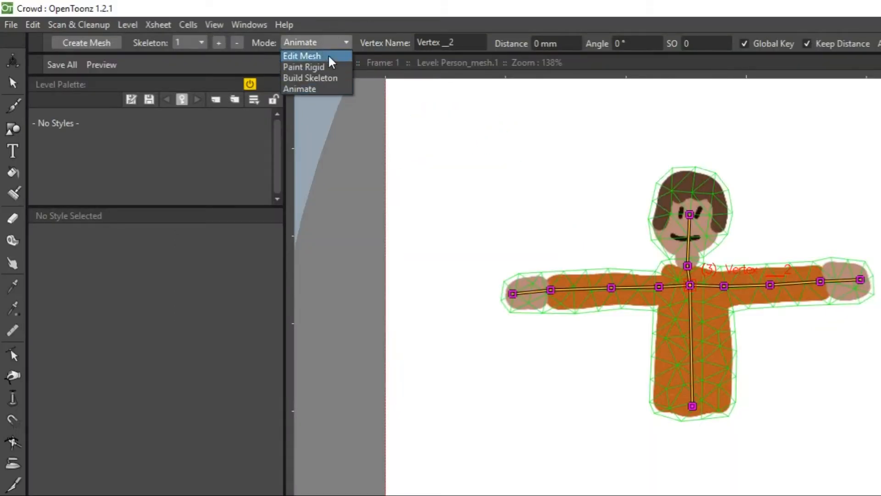
mouse_move(317, 67)
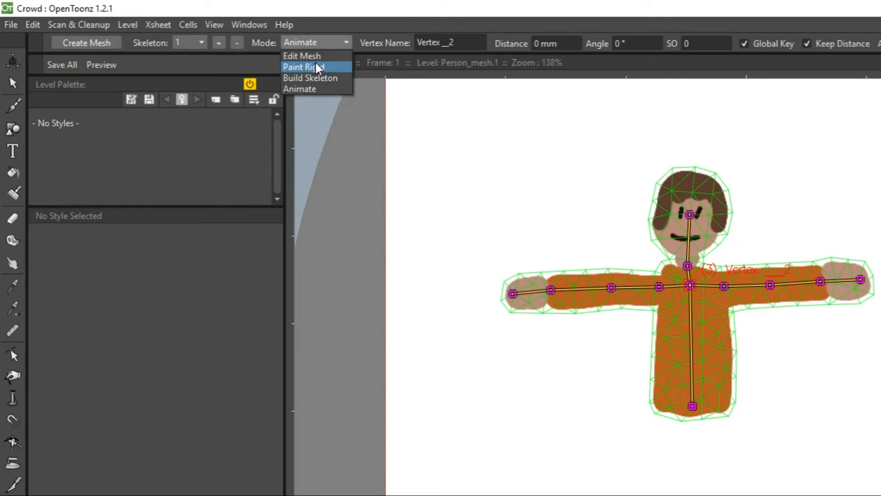
click(303, 67)
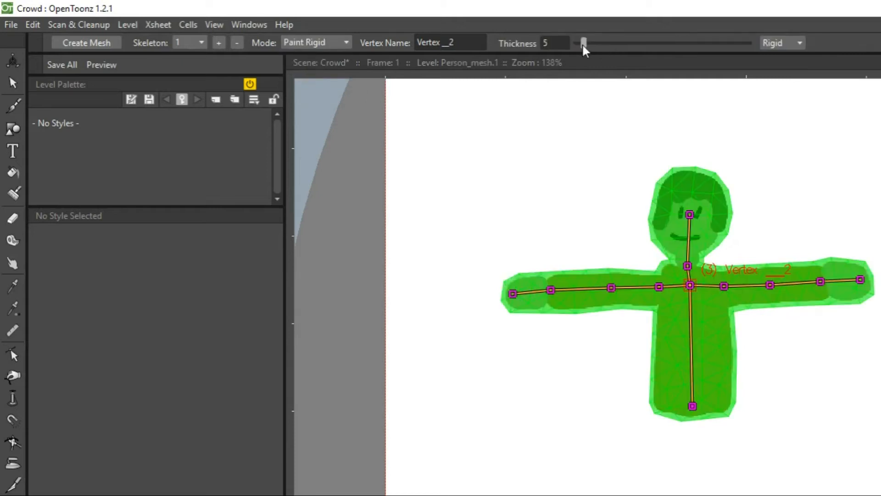
mouse_move(646, 118)
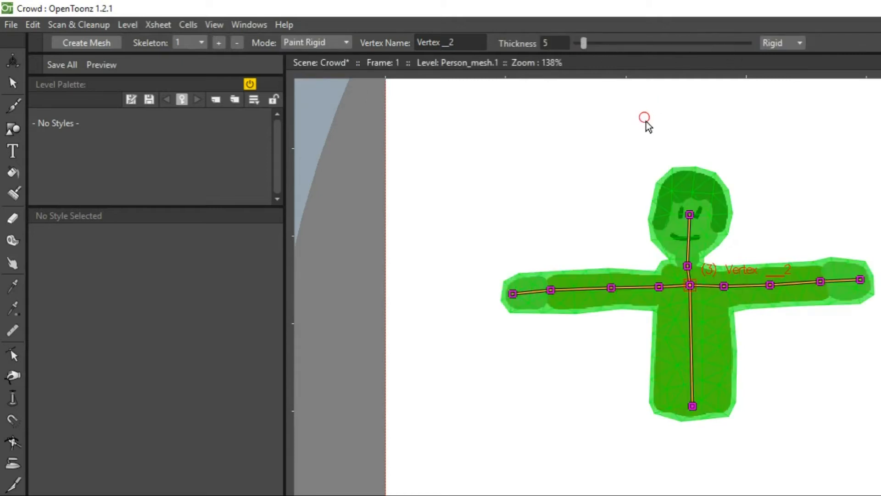
mouse_move(638, 132)
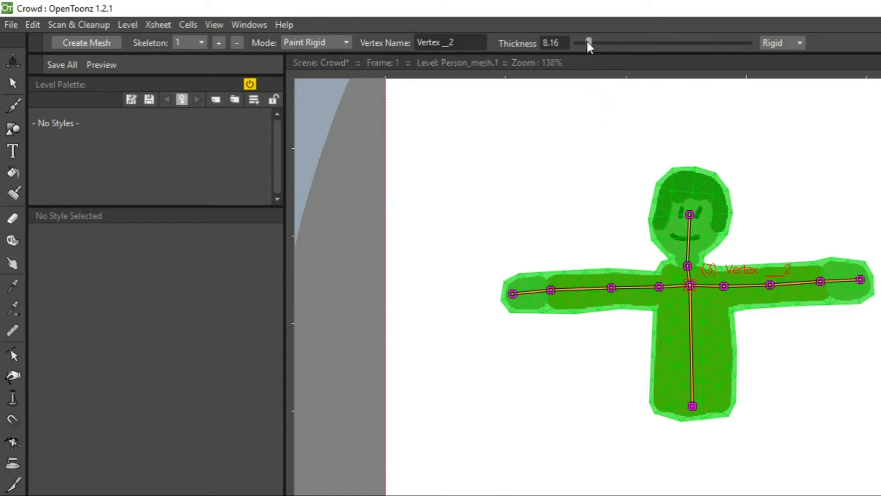
mouse_move(790, 246)
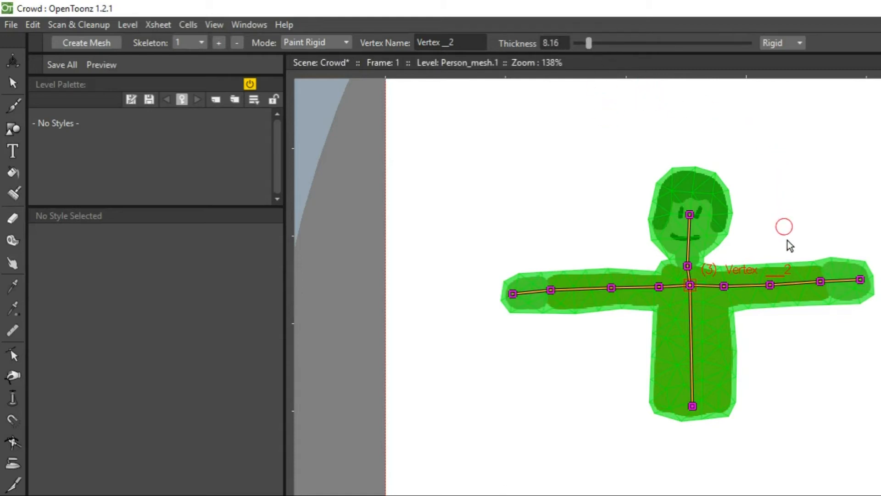
mouse_move(786, 259)
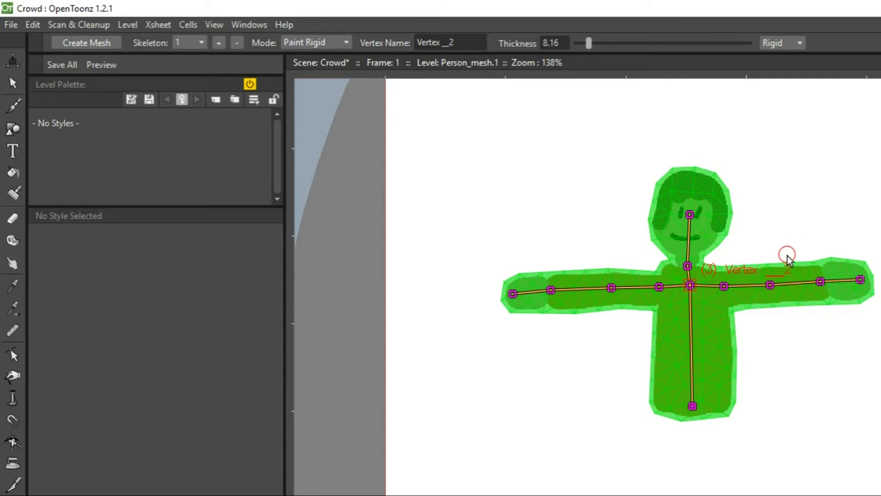
mouse_move(794, 273)
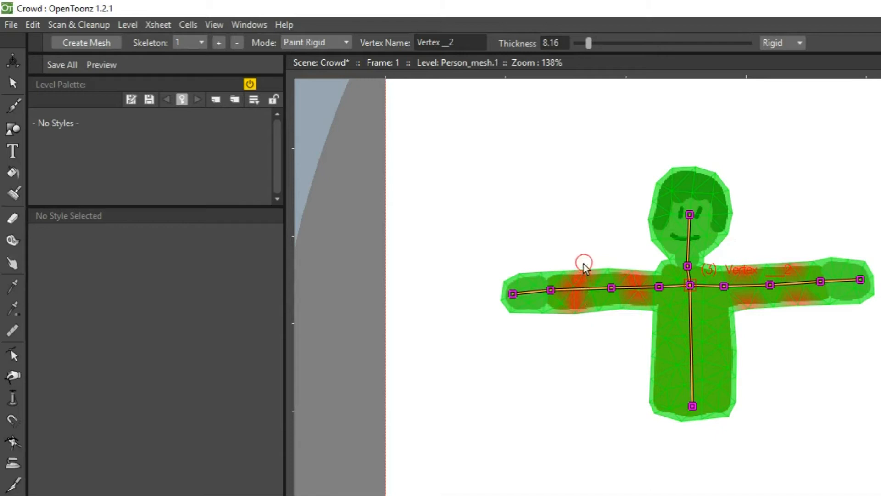
mouse_move(572, 301)
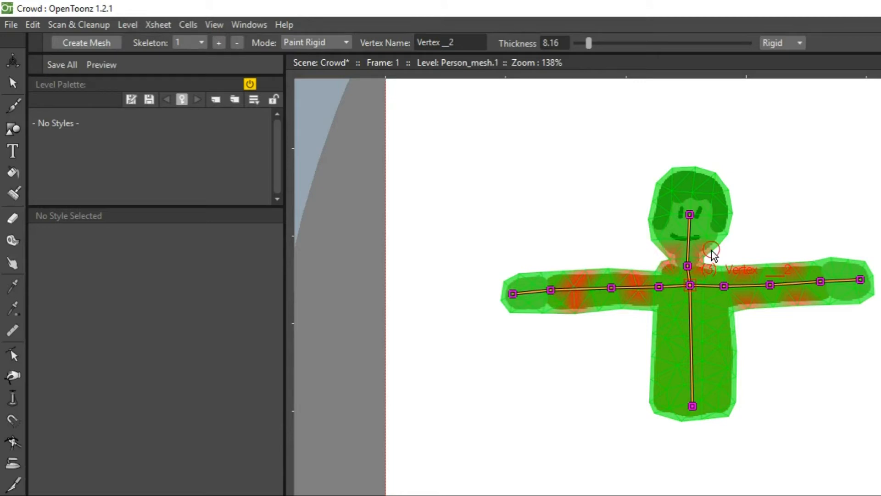
Set the Skeleton tool Mode back to Animate
click(315, 42)
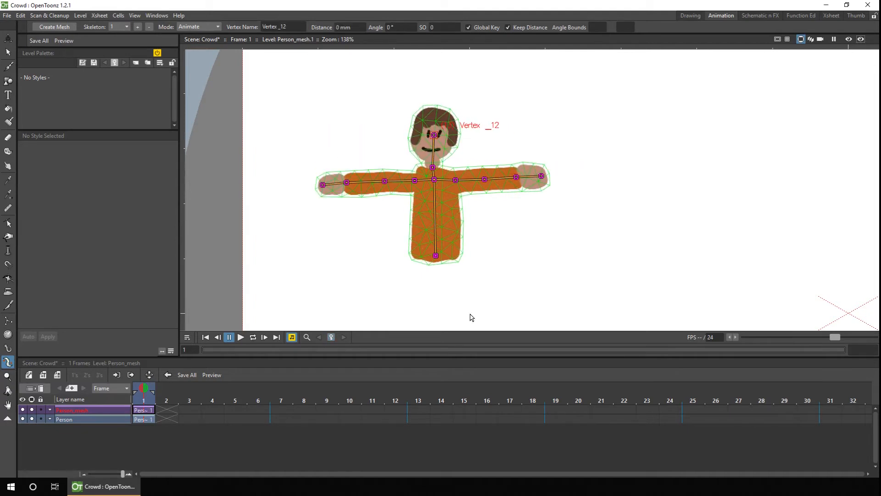
Extend the Person and Person_mesh cells to frame 24 and select the first mesh cell
click(143, 409)
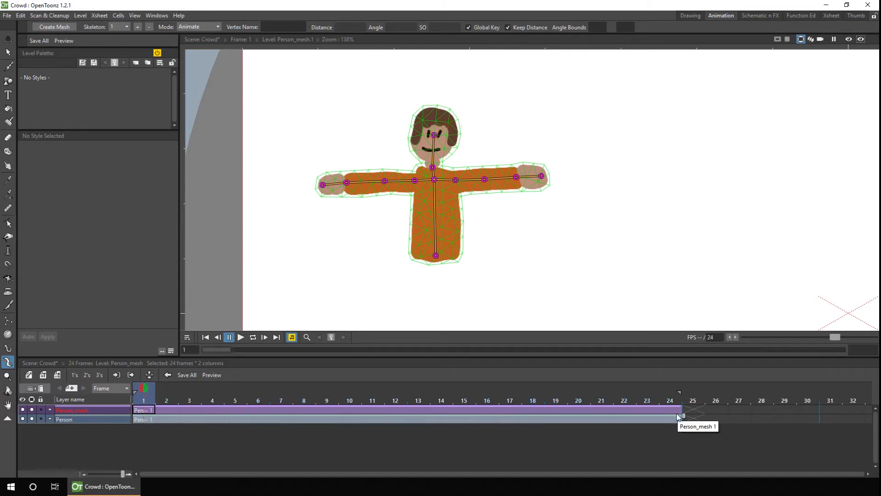
click(142, 410)
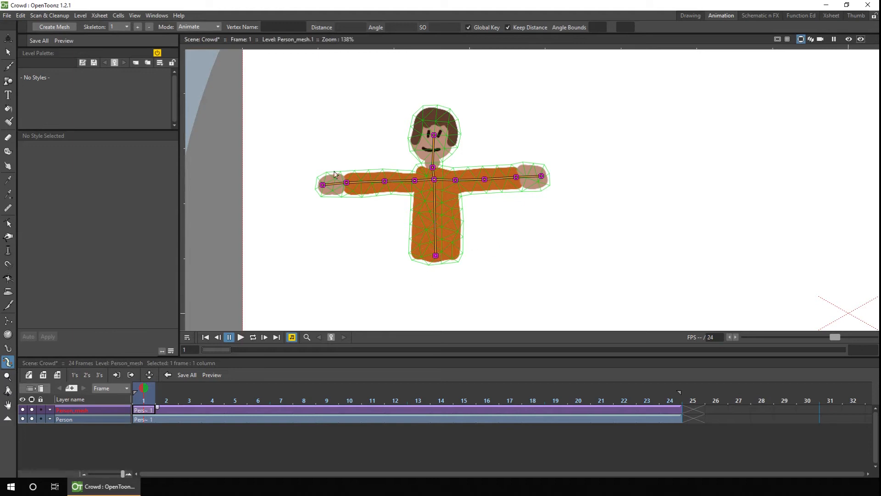
mouse_move(472, 166)
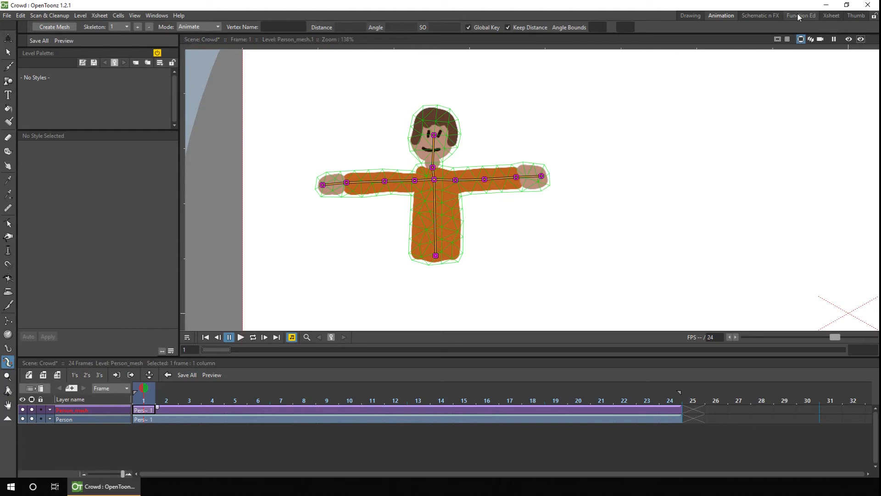
In the Function Editor, expand Person_mesh's Plastic Skeleton and show its vertex channels
click(801, 16)
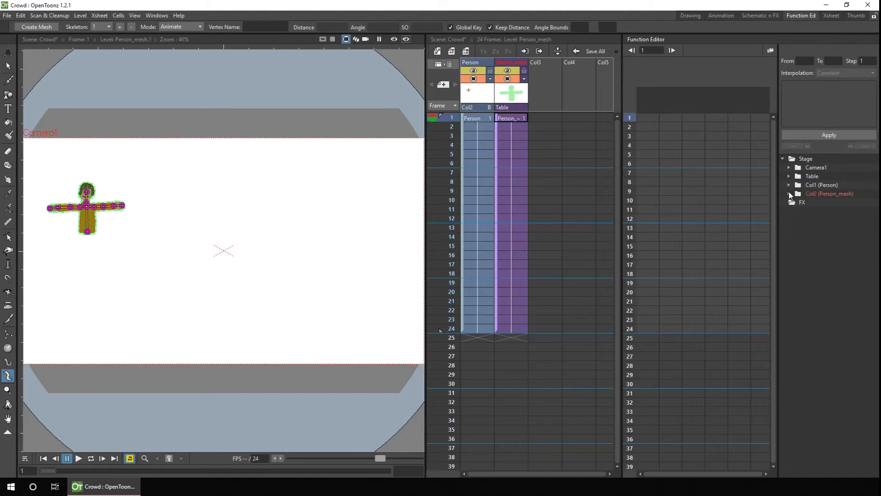
click(791, 193)
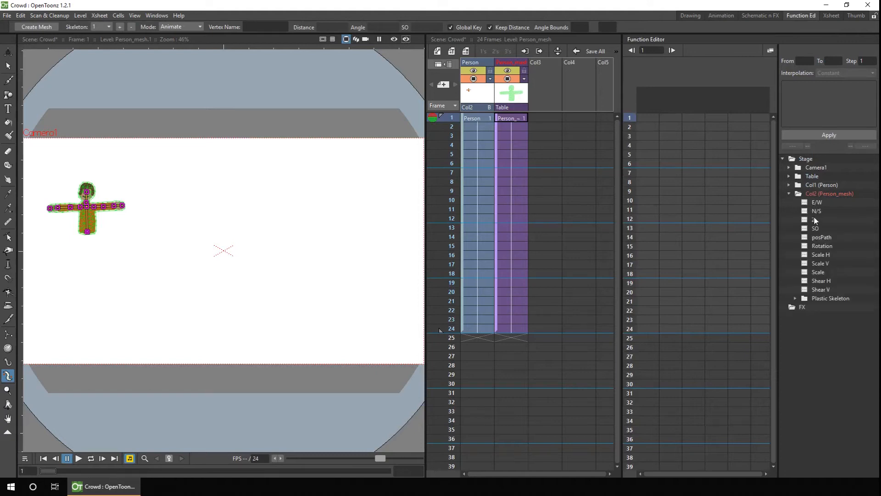
mouse_move(814, 219)
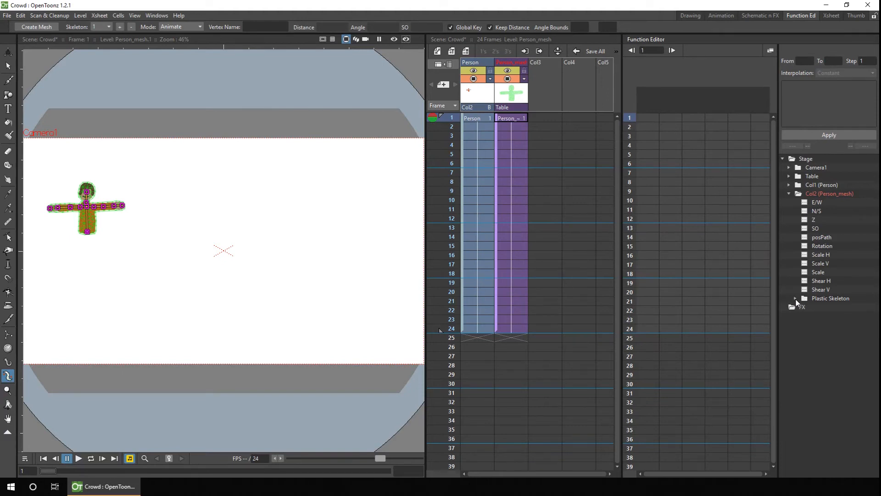
click(797, 298)
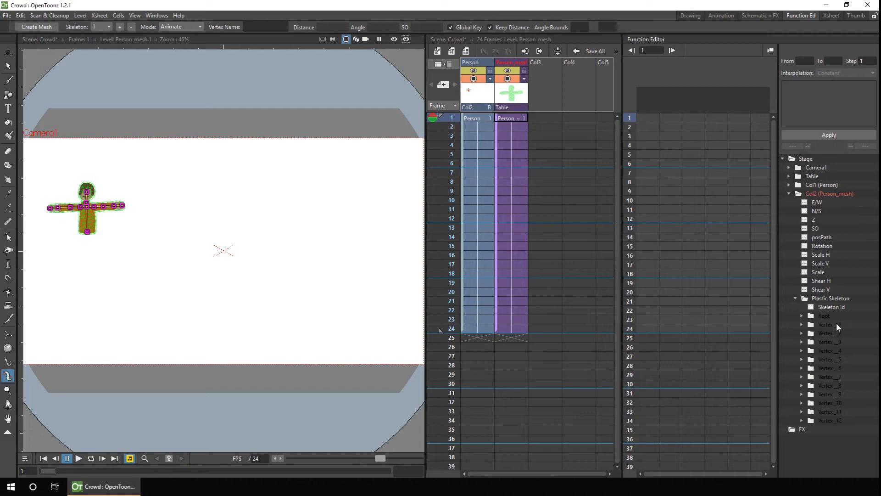
mouse_move(818, 317)
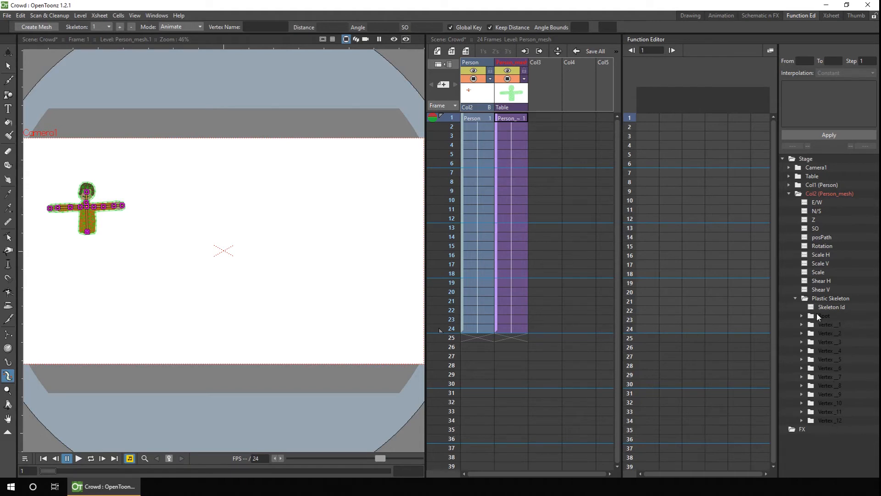
mouse_move(818, 316)
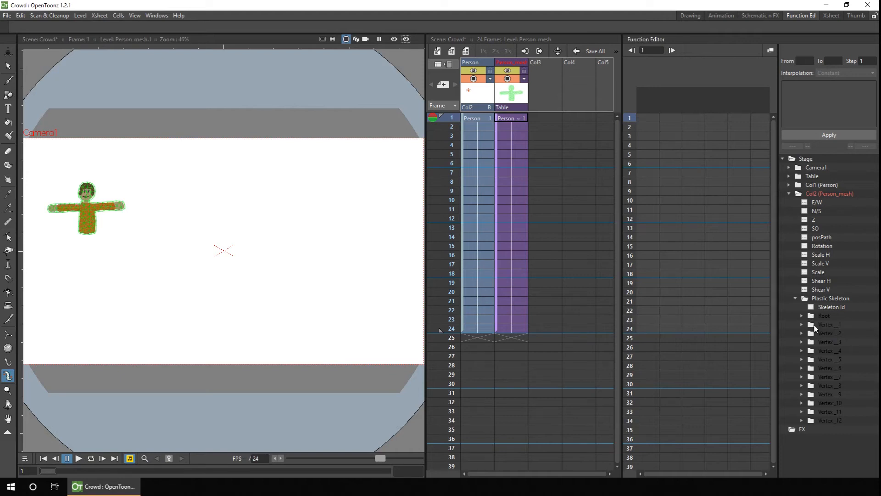
click(832, 306)
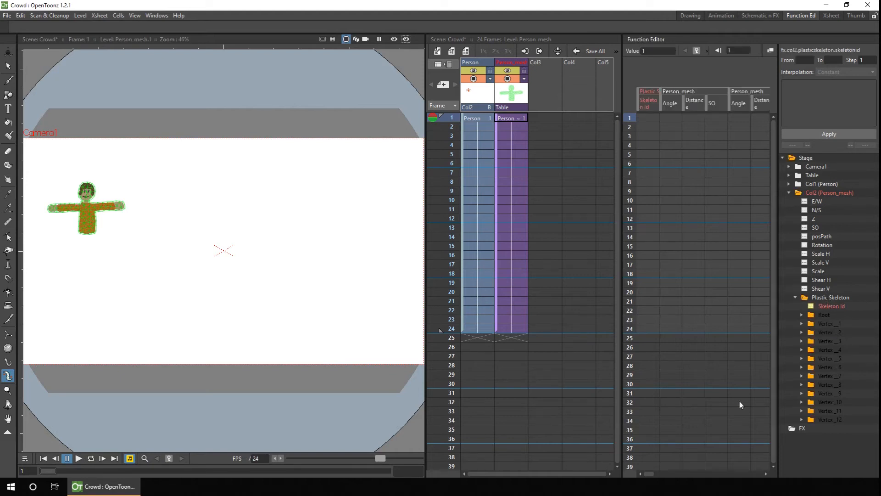
scroll(right, 3)
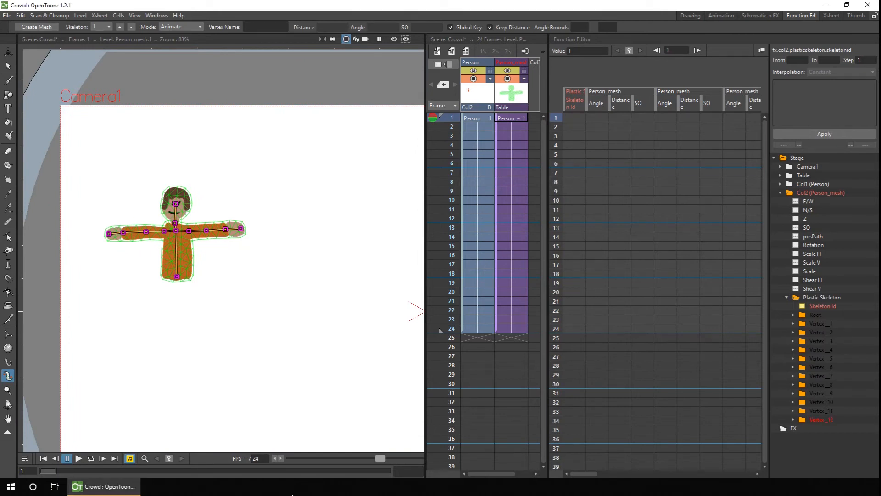
mouse_move(176, 203)
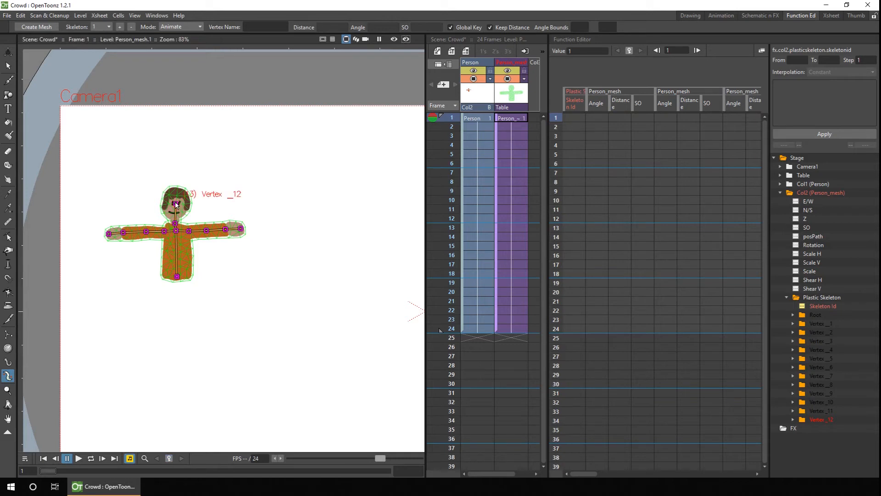
Pick the head vertex, free its length, test a squash-and-tilt, then focus its keyed values
click(175, 203)
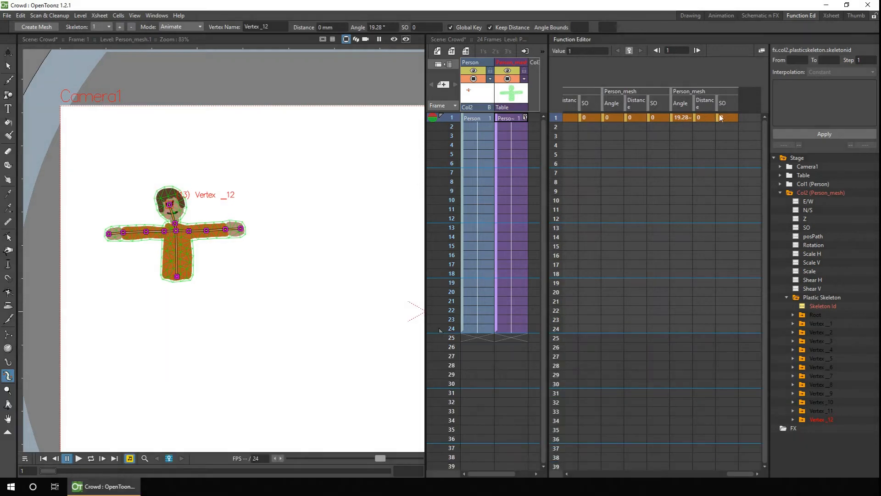
mouse_move(704, 117)
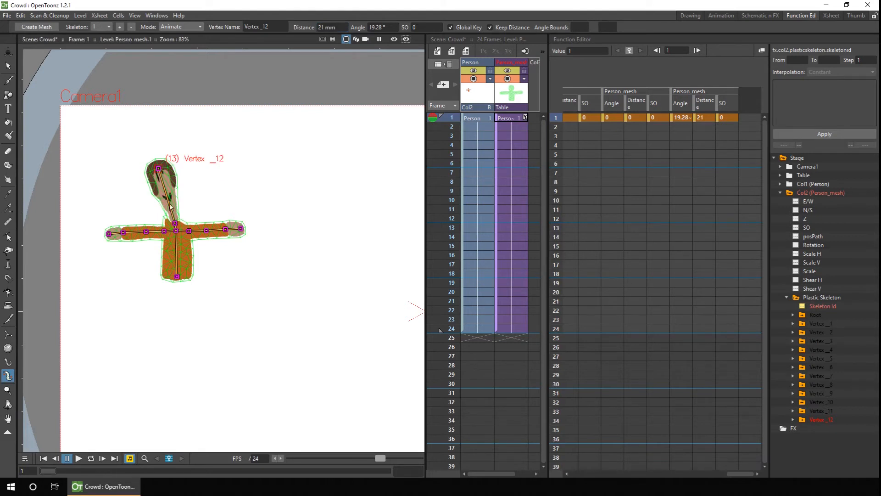
mouse_move(176, 228)
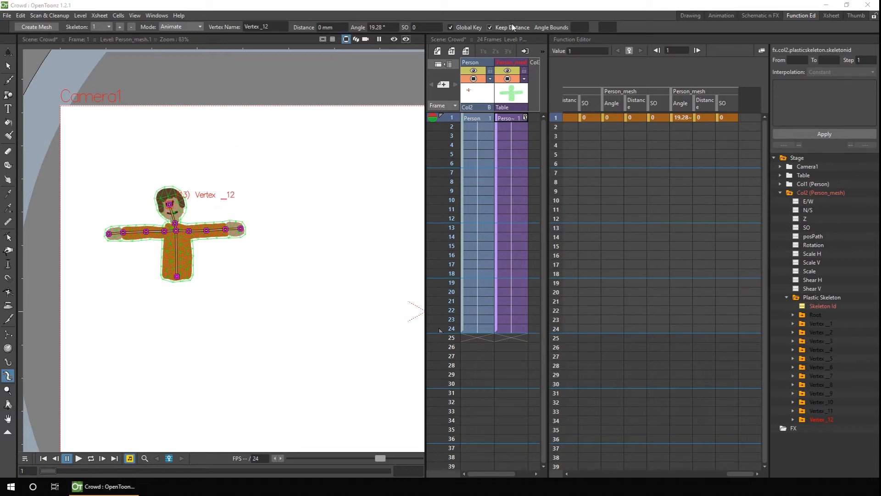
click(493, 27)
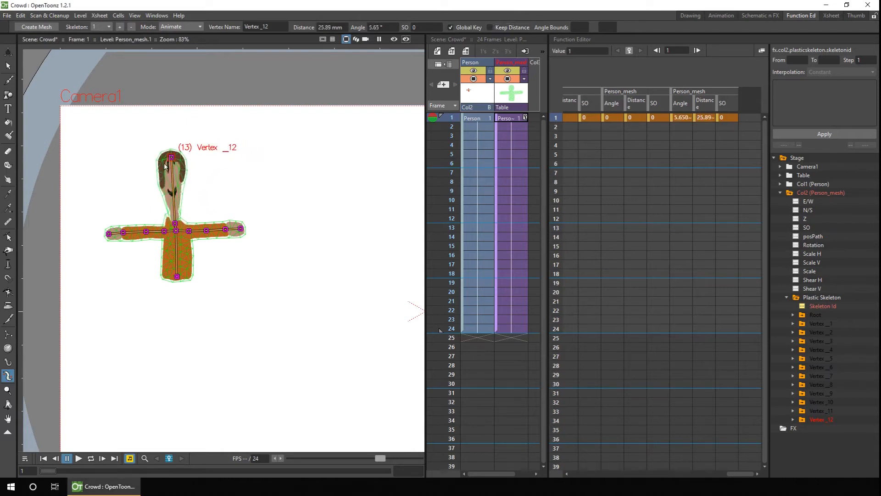
drag(171, 158, 186, 200)
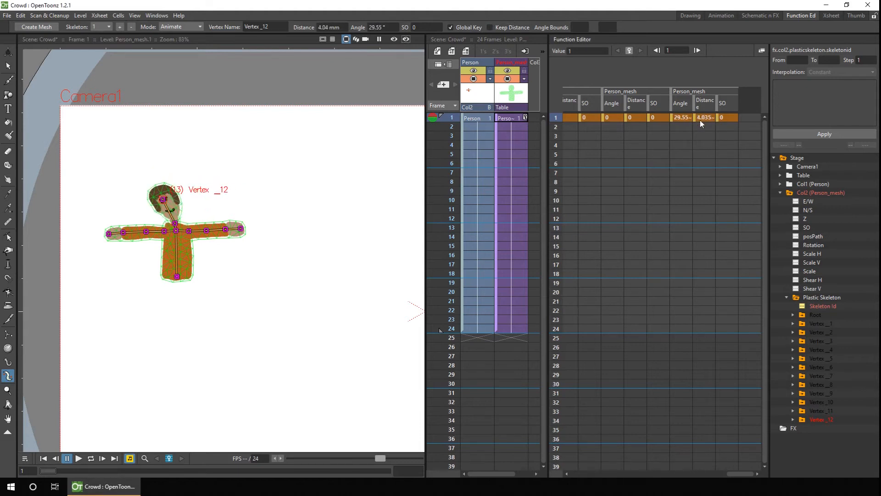
click(681, 117)
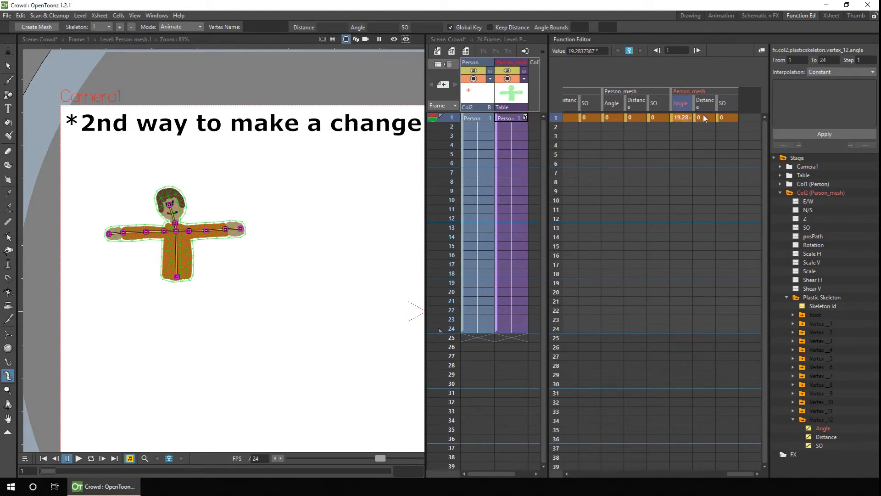
Change the head vertex's frame-1 angle cell to 10
click(704, 117)
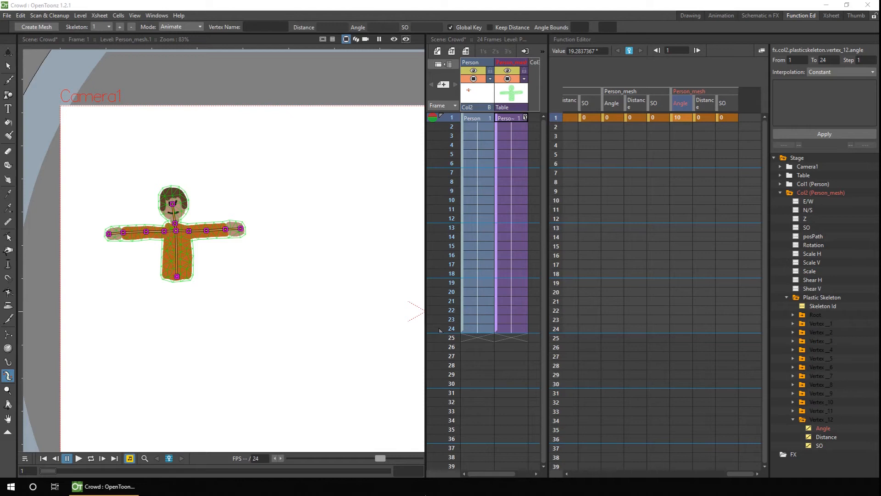
right_click(188, 235)
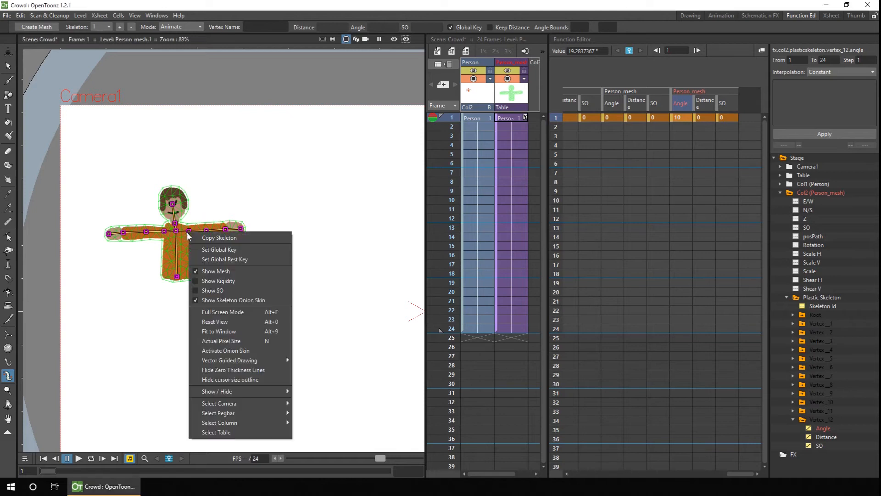
mouse_move(225, 259)
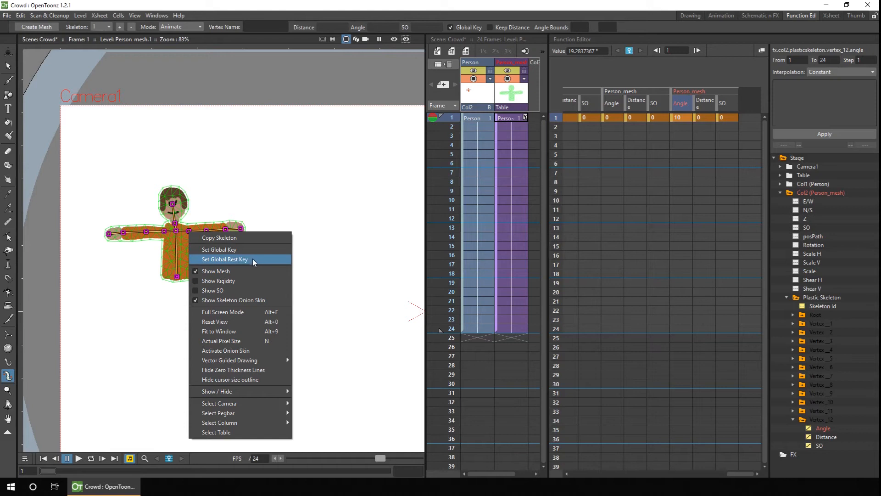
mouse_move(242, 249)
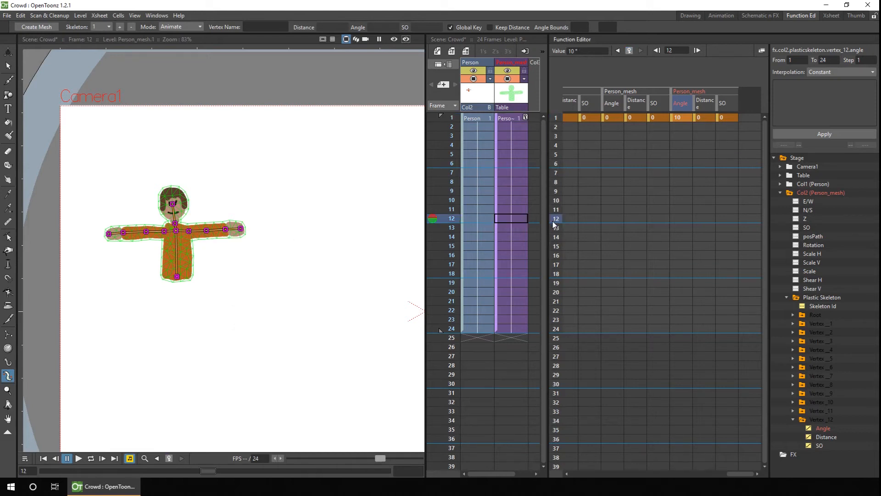
mouse_move(189, 235)
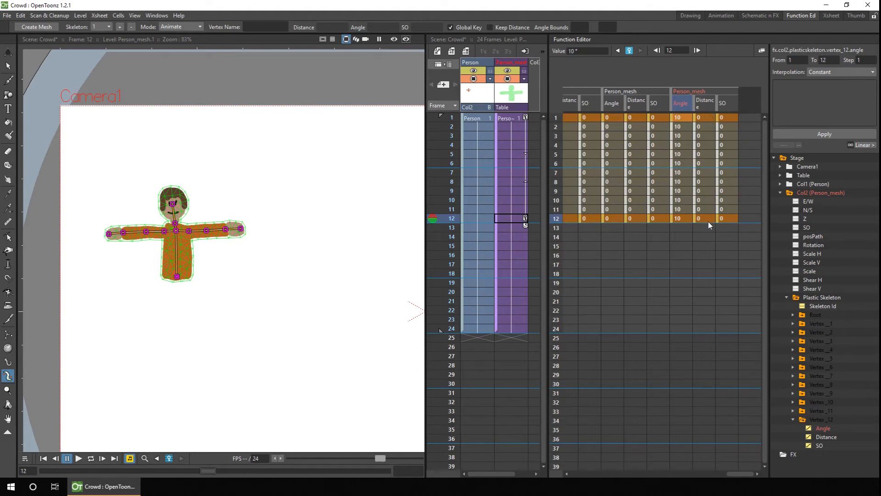
Set a global rest key for the skeleton at frame 24
right_click(176, 234)
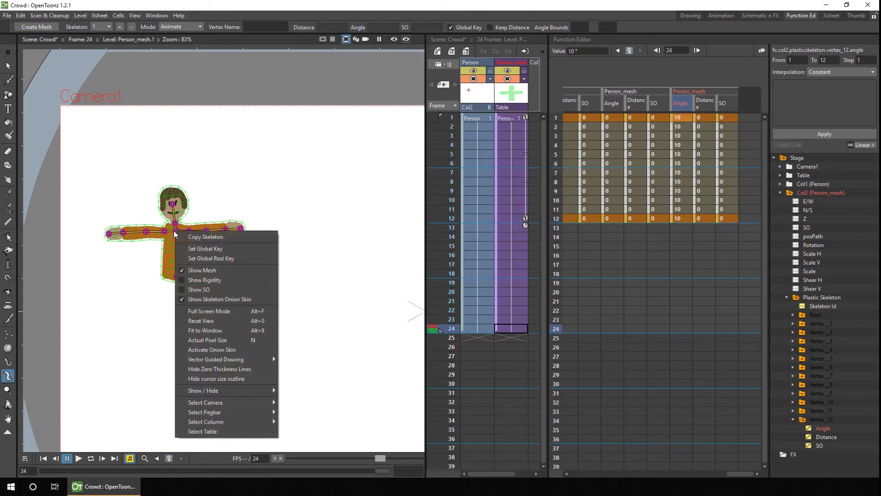
mouse_move(225, 258)
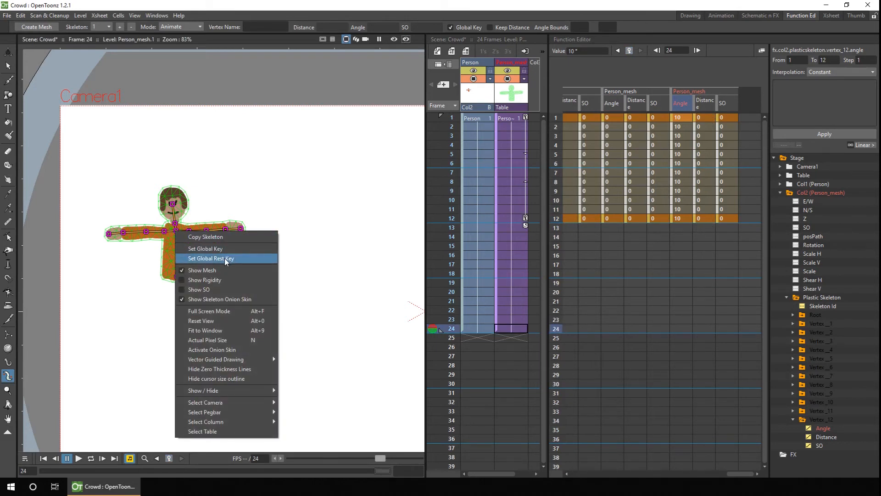
click(211, 258)
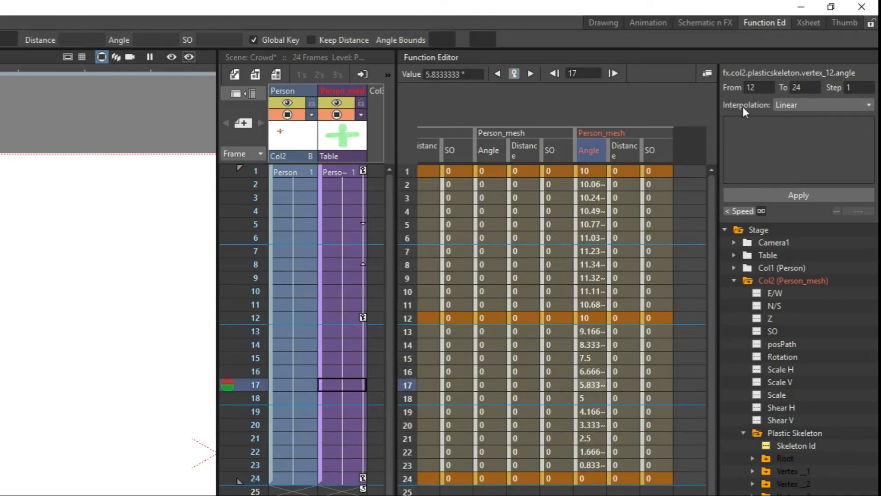
Apply Speed In / Speed Out easing to the head angle for frames 12–24
click(820, 104)
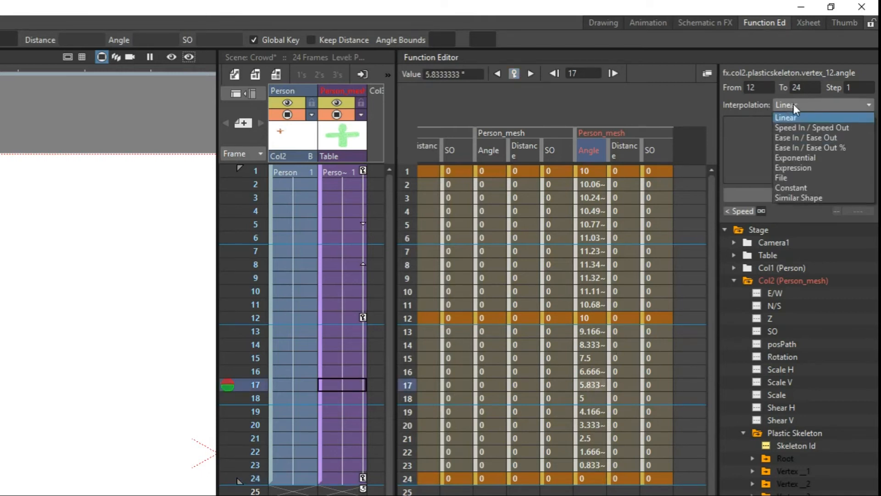
click(810, 128)
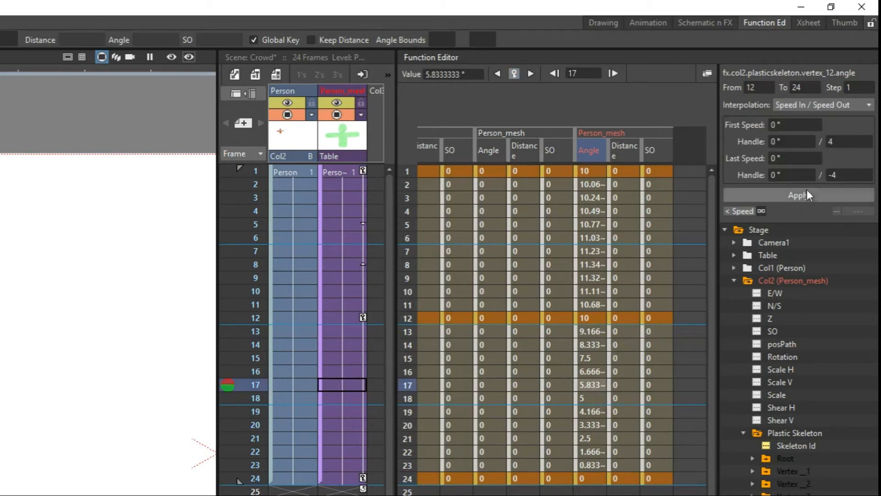
click(798, 195)
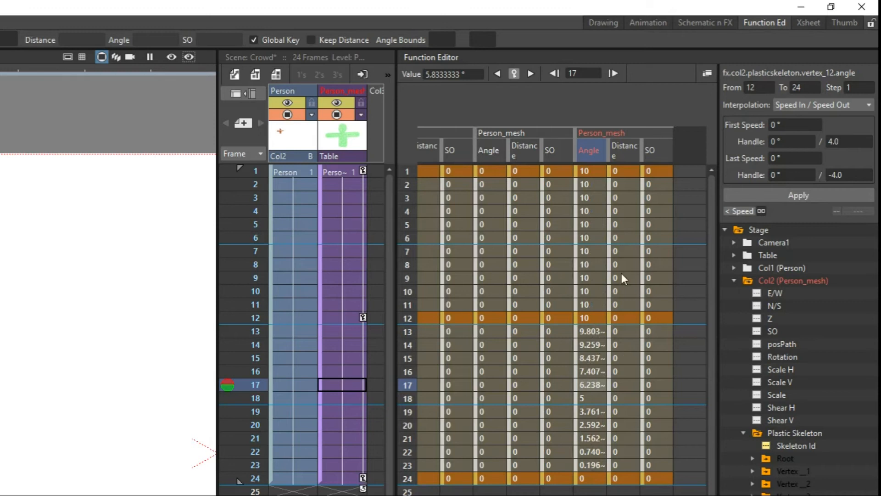
Switch the Function Editor to graph view of the animation curves
click(707, 73)
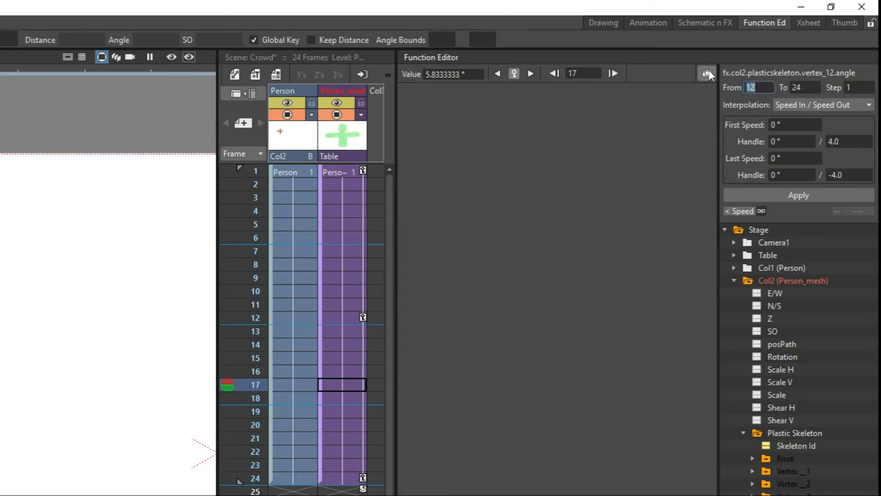
click(707, 73)
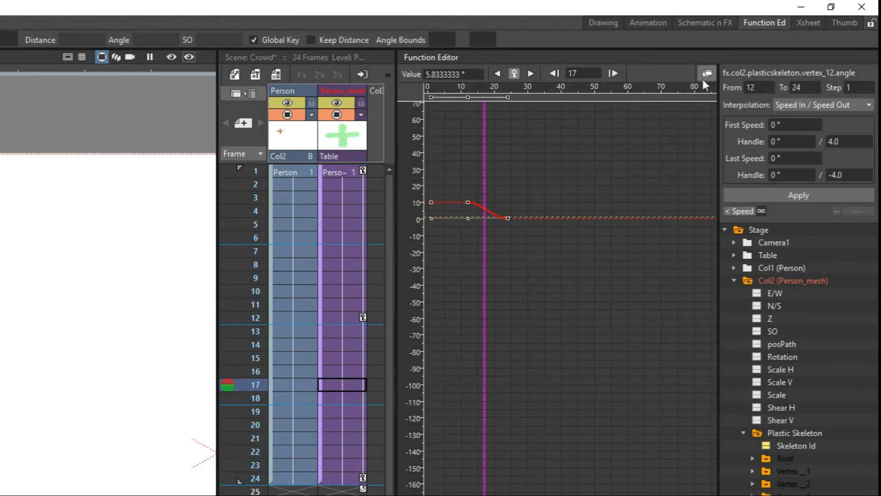
click(707, 73)
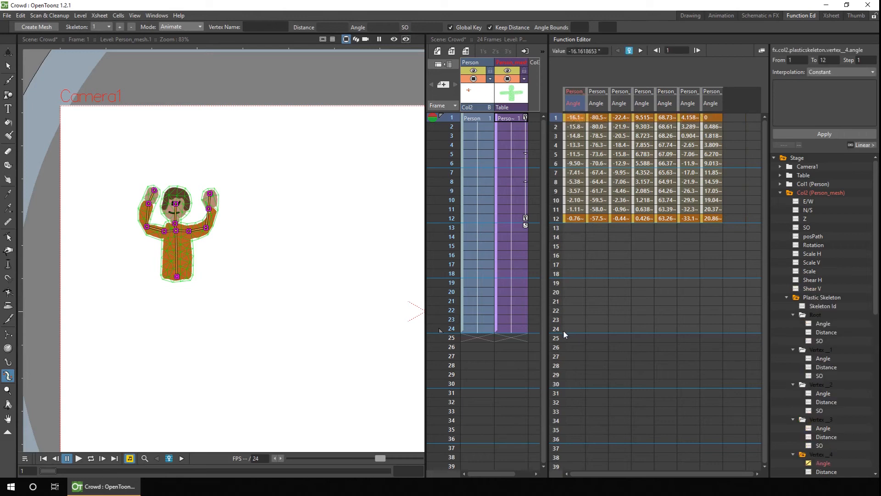
mouse_move(566, 340)
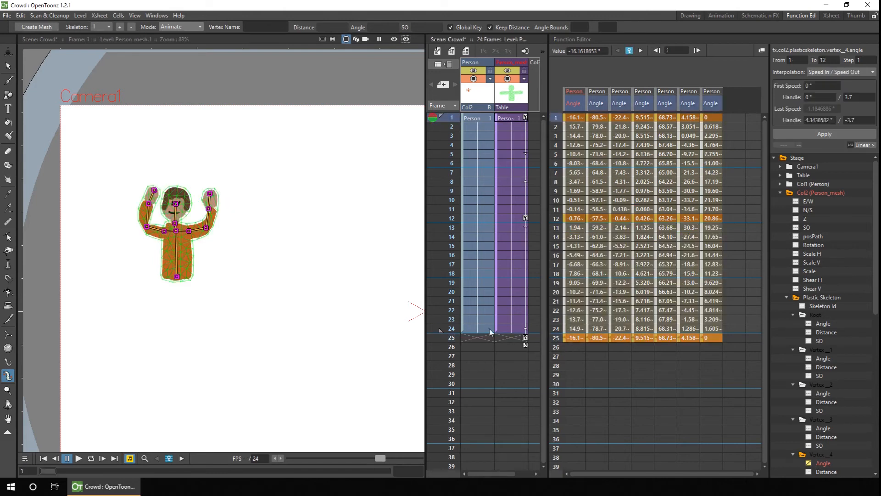
Extend the character's exposure to frame 25 and preview the wave on loop
click(451, 328)
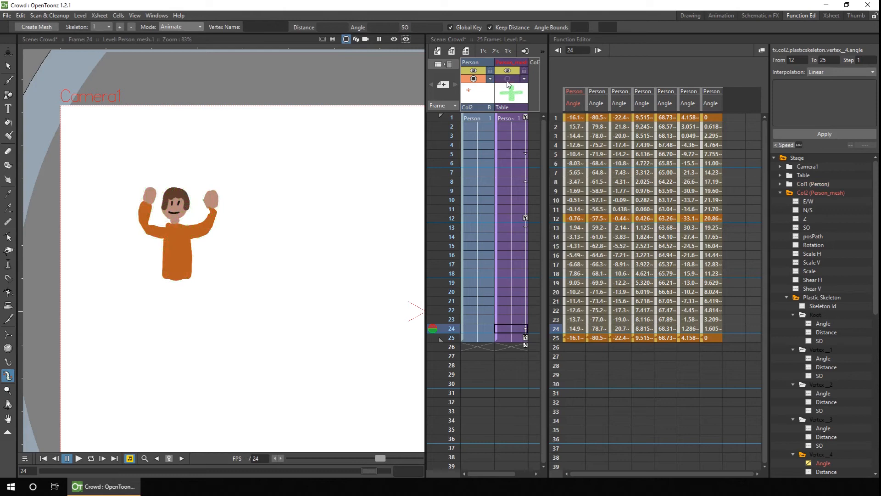
click(66, 458)
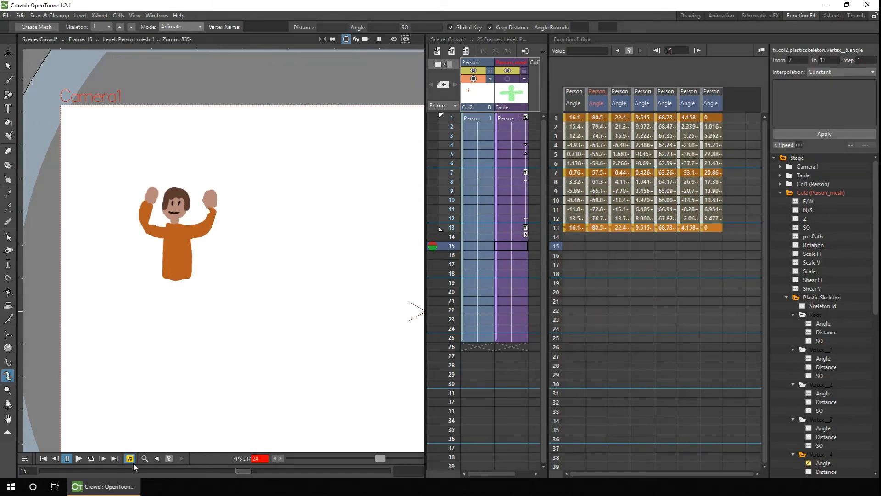
click(90, 459)
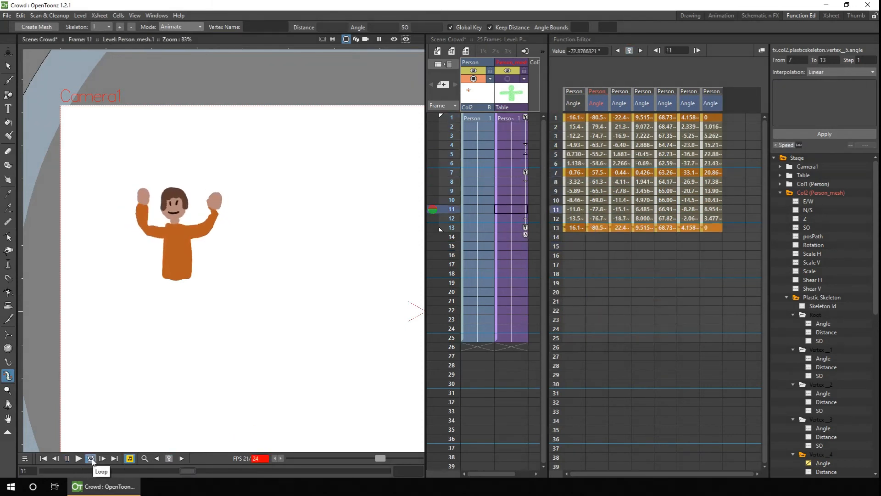
click(67, 458)
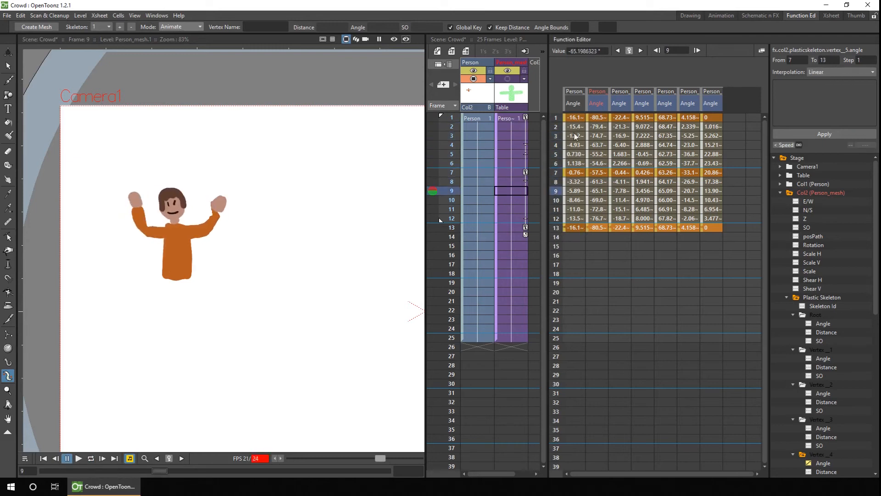
Give the vertex angle curves Speed In / Speed Out easing, then stop the preview
click(574, 145)
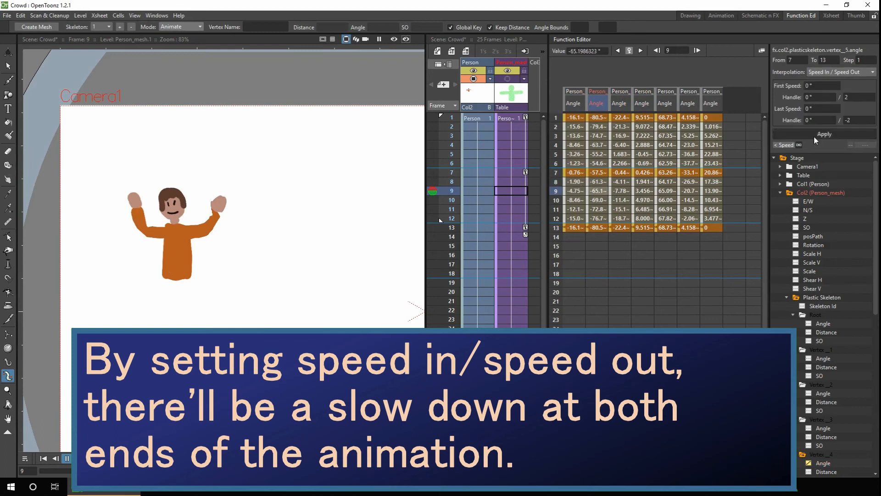
click(837, 72)
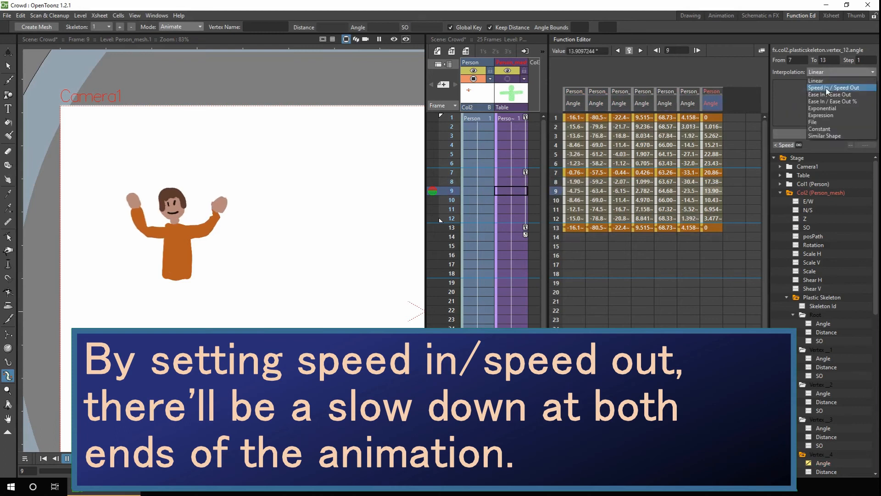
click(836, 87)
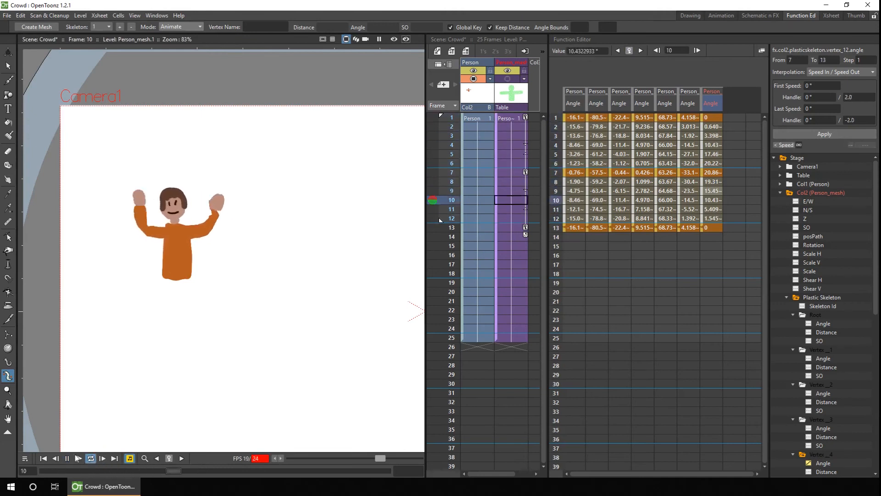
click(67, 458)
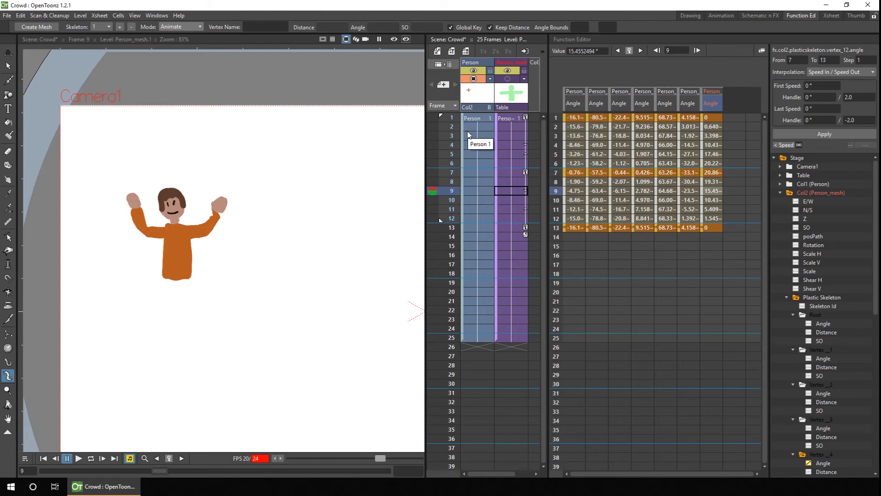
mouse_move(503, 344)
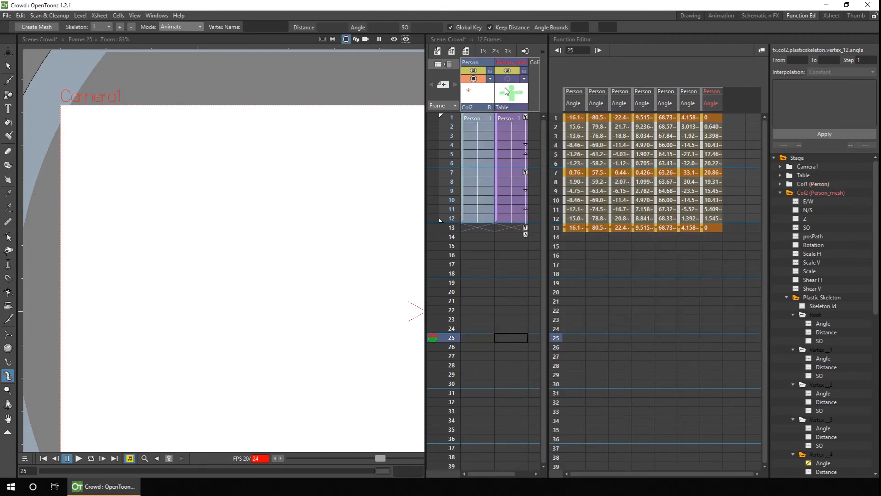
Collapse the 12-frame character columns via the column header's Collapse command
right_click(509, 92)
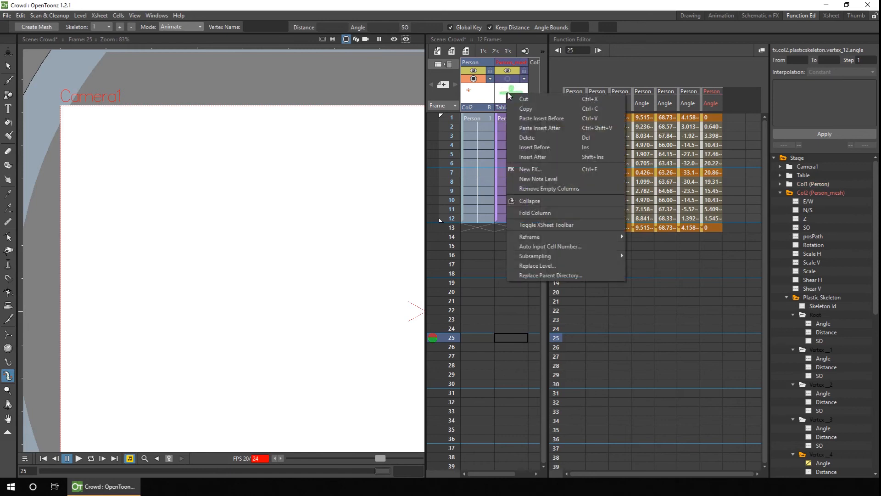
mouse_move(544, 201)
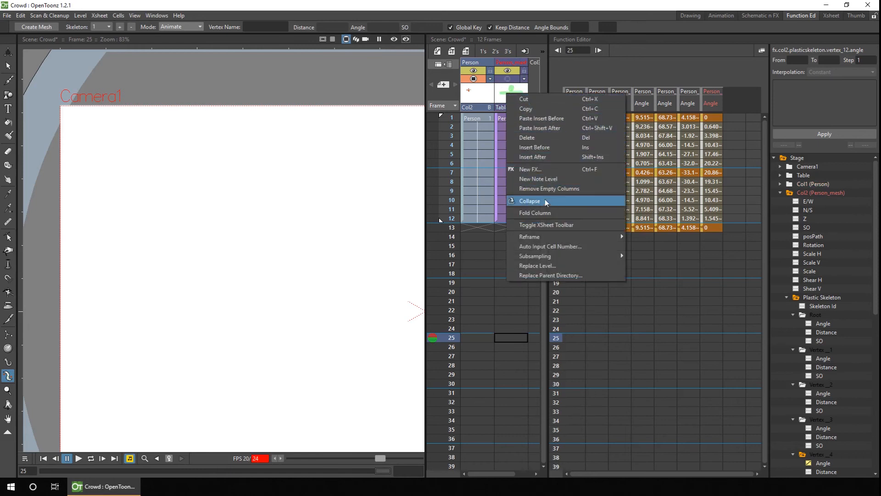
click(529, 200)
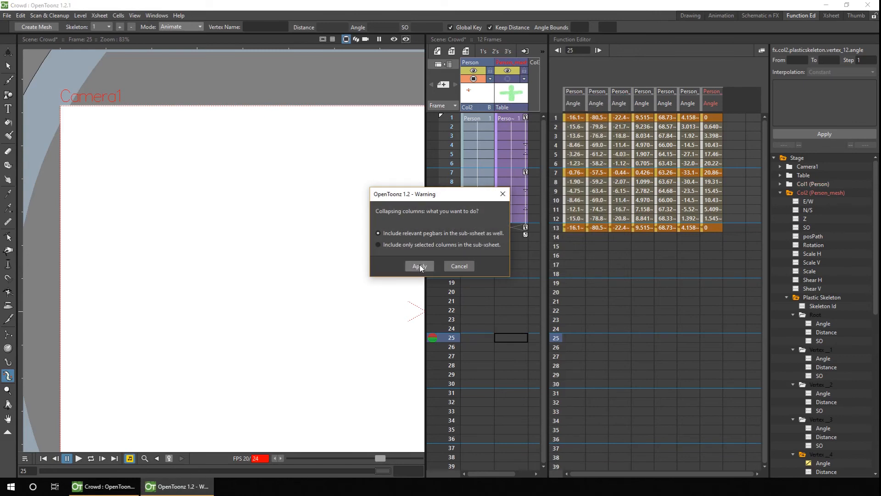
Confirm the collapse with relevant pegbars included and select the first sub-xsheet cell
click(418, 266)
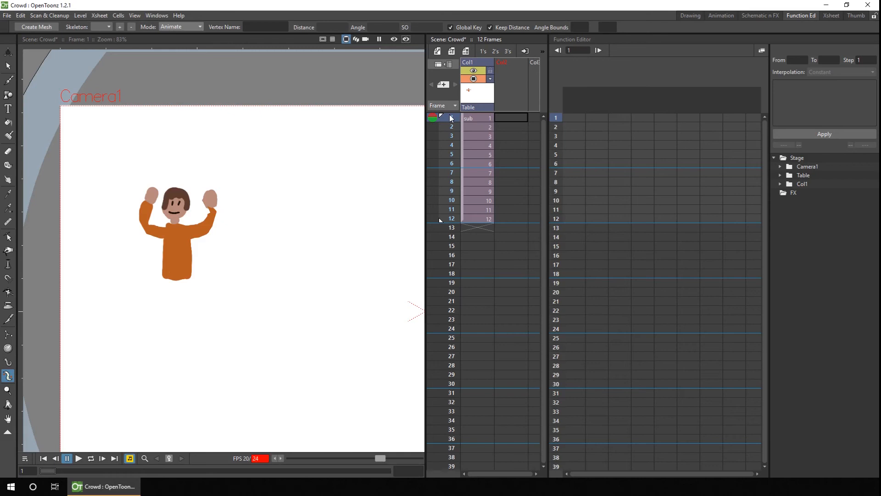
click(477, 118)
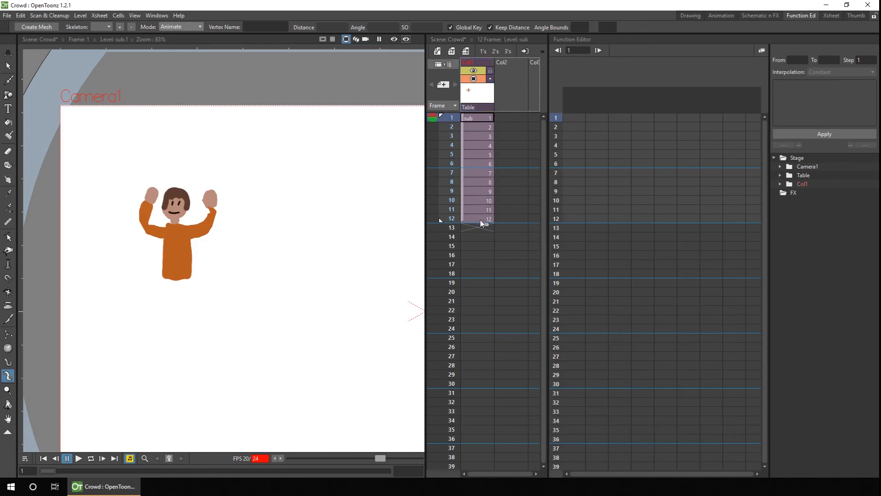
click(477, 117)
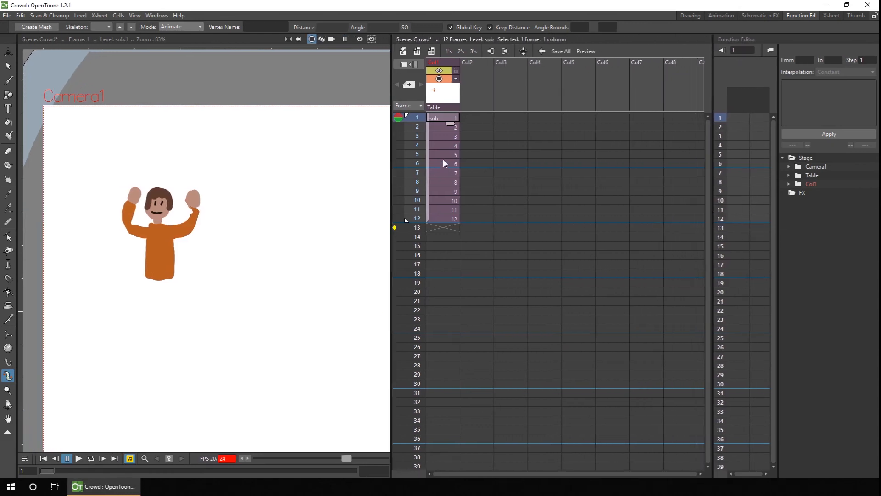
Fill Col2 with sub-xsheet frames 5–12 followed by frames 1–4
click(418, 155)
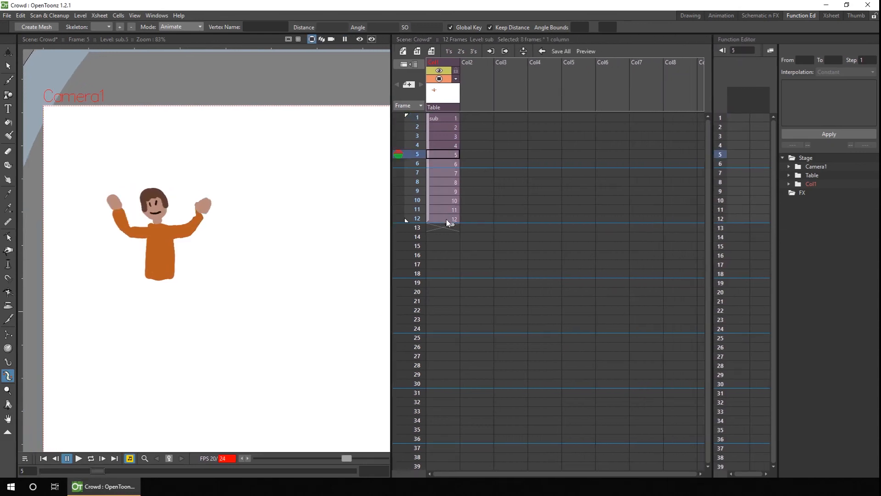
click(476, 118)
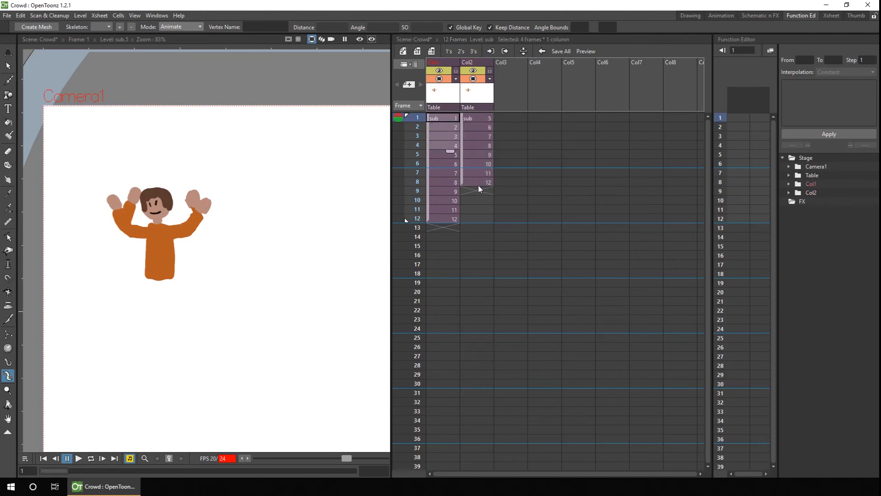
click(476, 190)
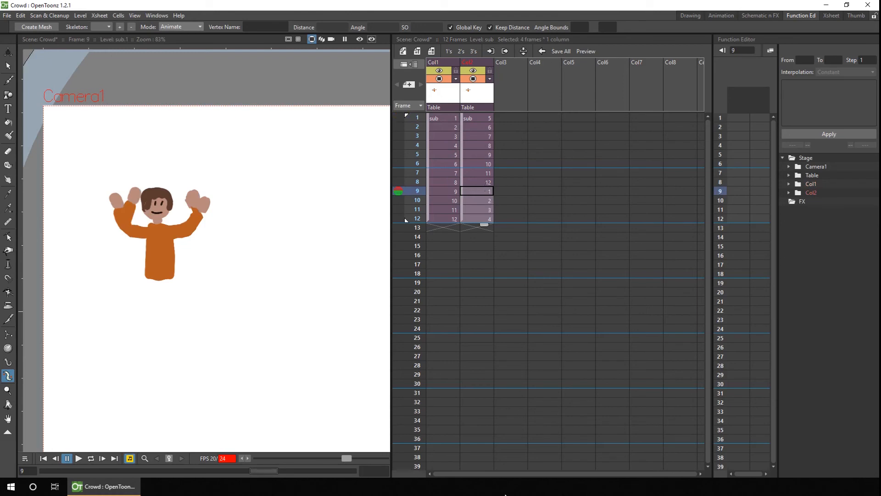
click(476, 118)
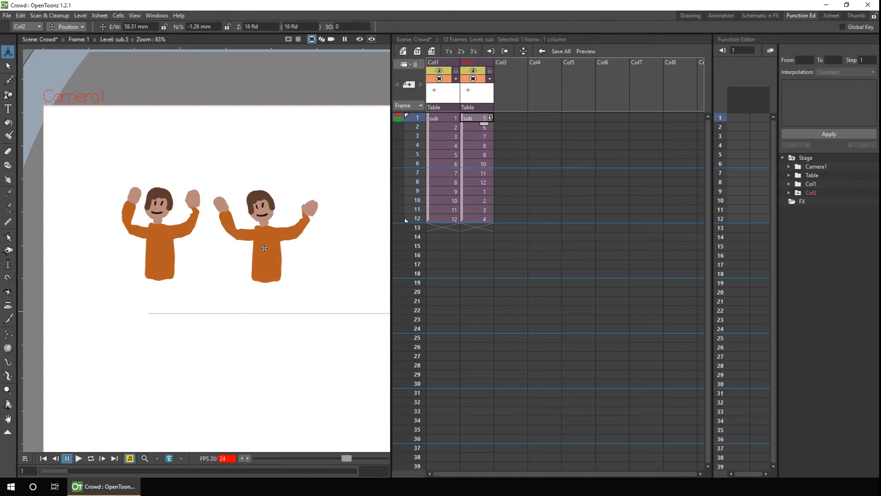
Check the stagger by jumping to frame 3, playing, and stopping the preview
click(417, 136)
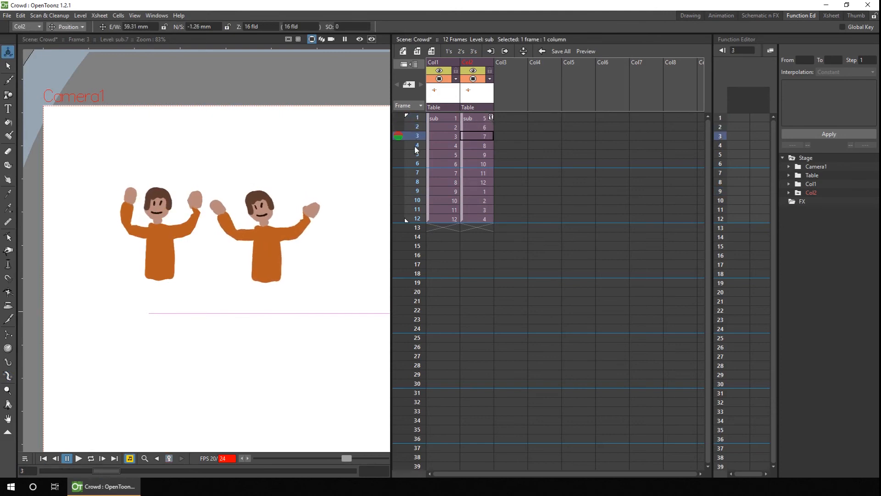
click(417, 228)
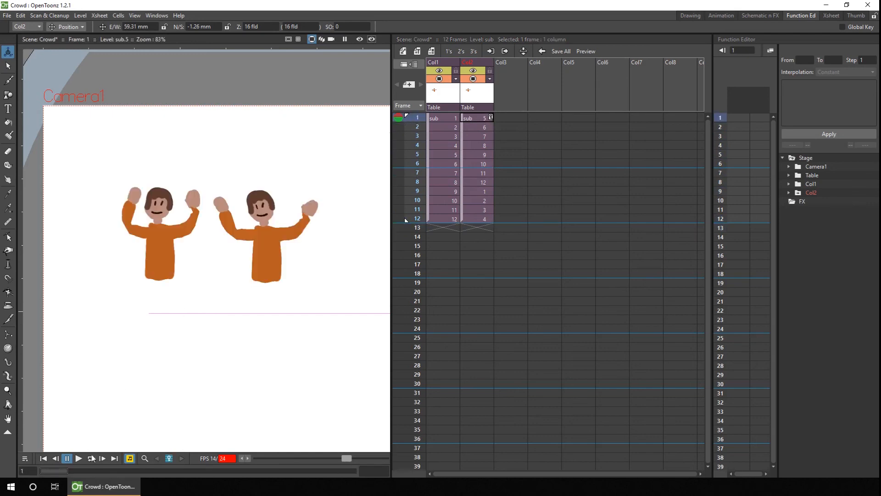
click(90, 458)
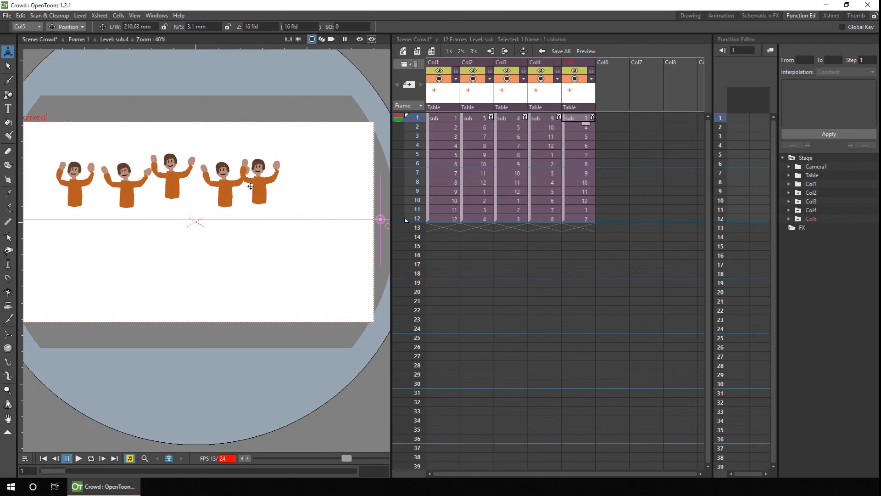
Save the Crowd scene, turn on looping, and play the five staggered waving characters
click(90, 458)
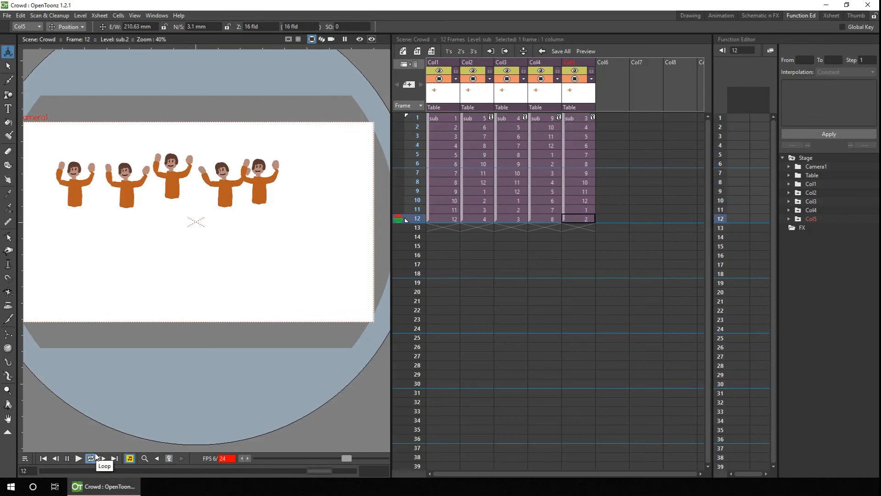
click(78, 458)
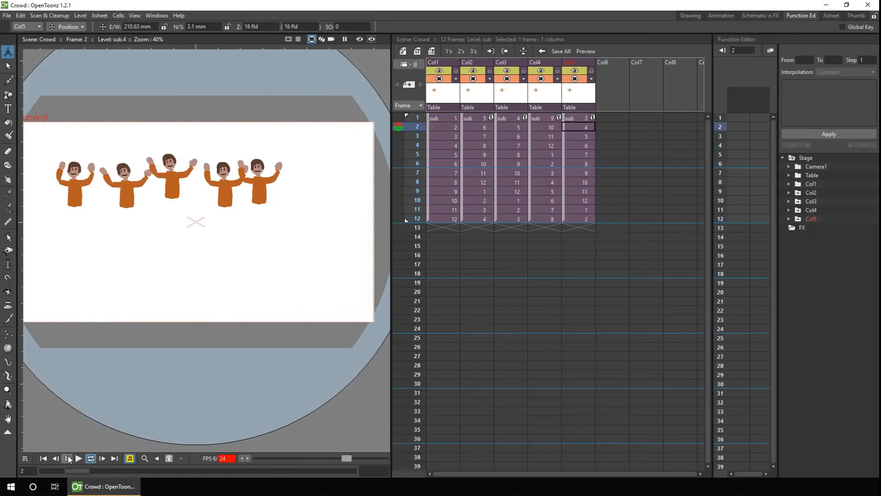
click(78, 458)
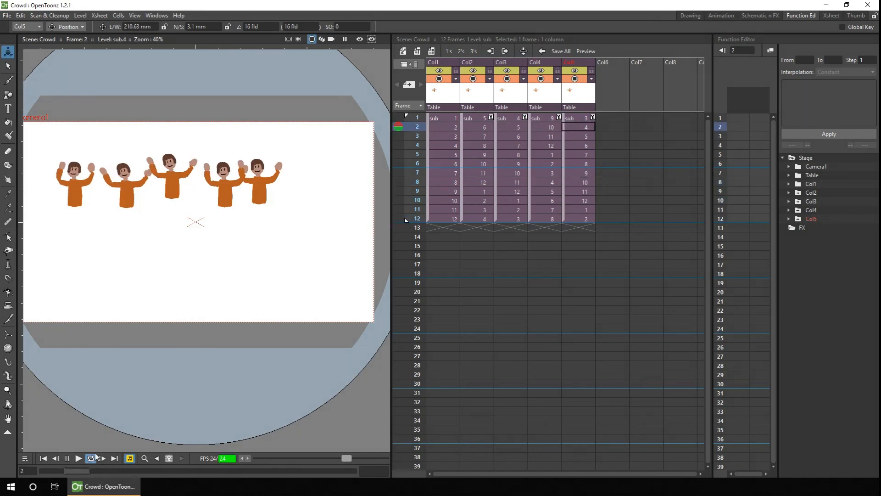
mouse_move(90, 458)
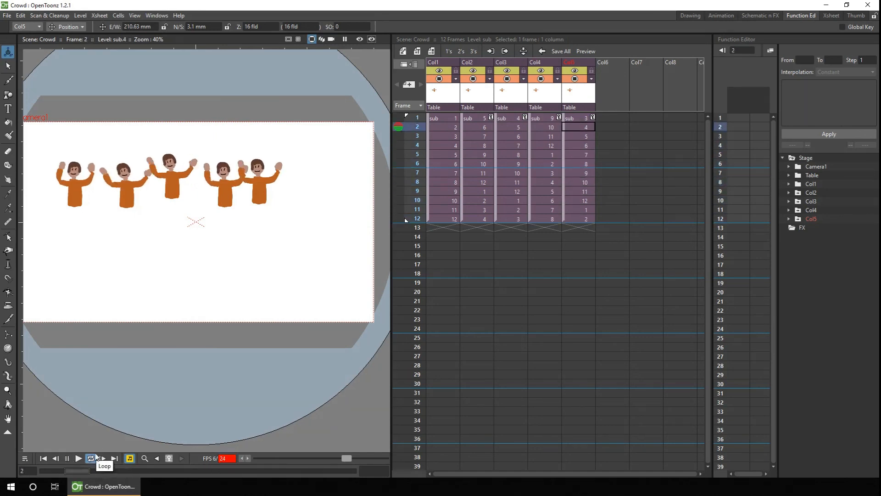